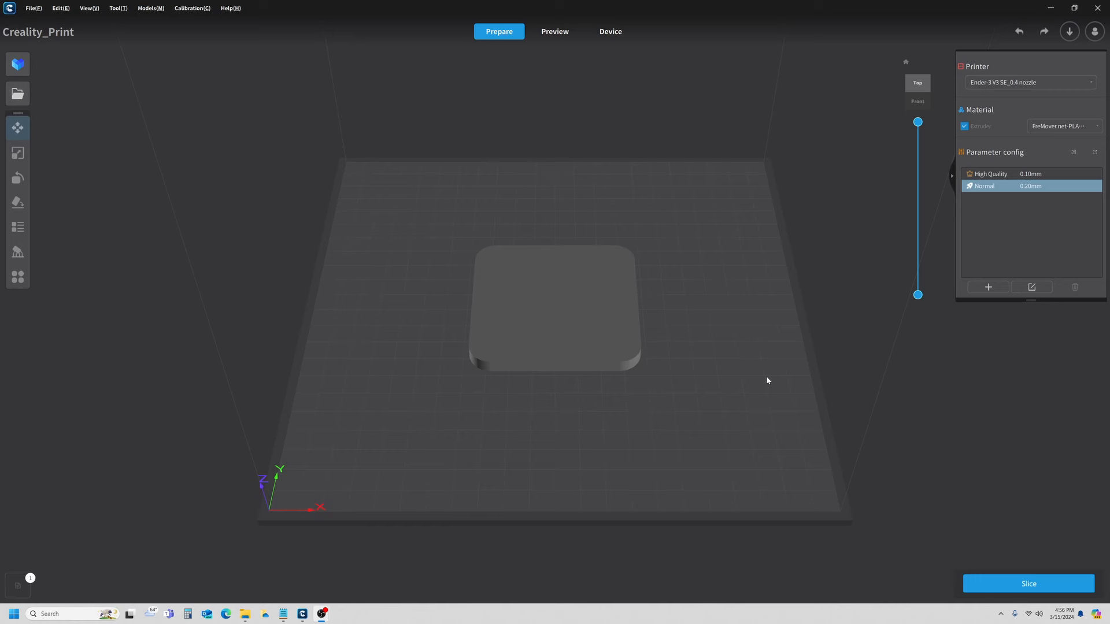
{"action": "mouse_move", "coordinate": [764, 373]}
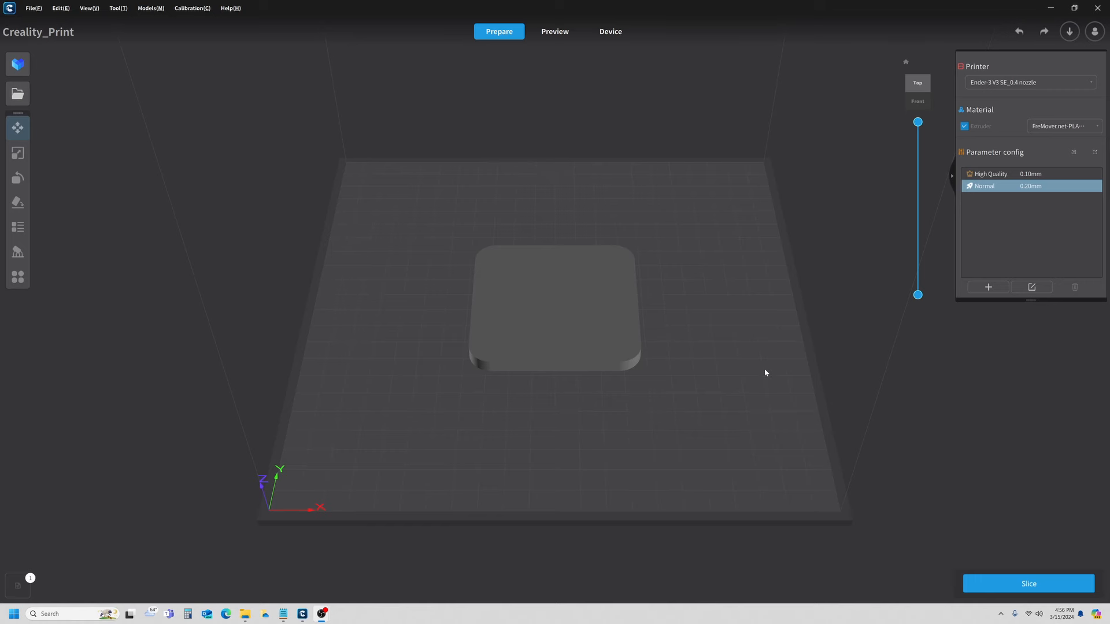
{"action": "mouse_move", "coordinate": [1095, 378]}
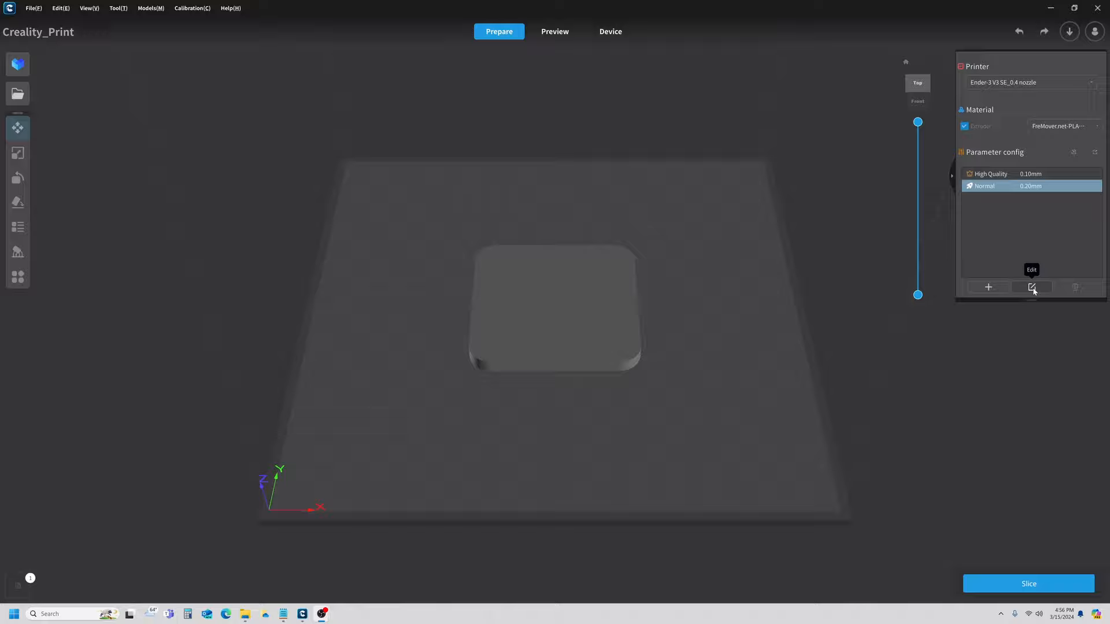
- Review the Normal profile's wall line count and layer values, closing without changes
{"action": "left_click", "coordinate": [1031, 286]}
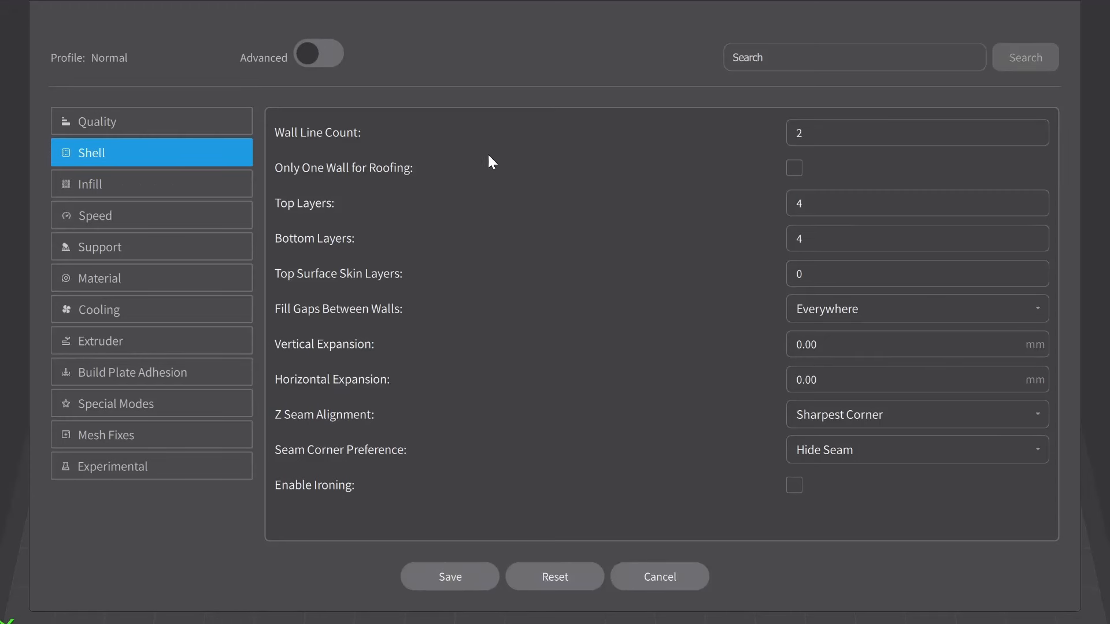
{"action": "left_click", "coordinate": [916, 132]}
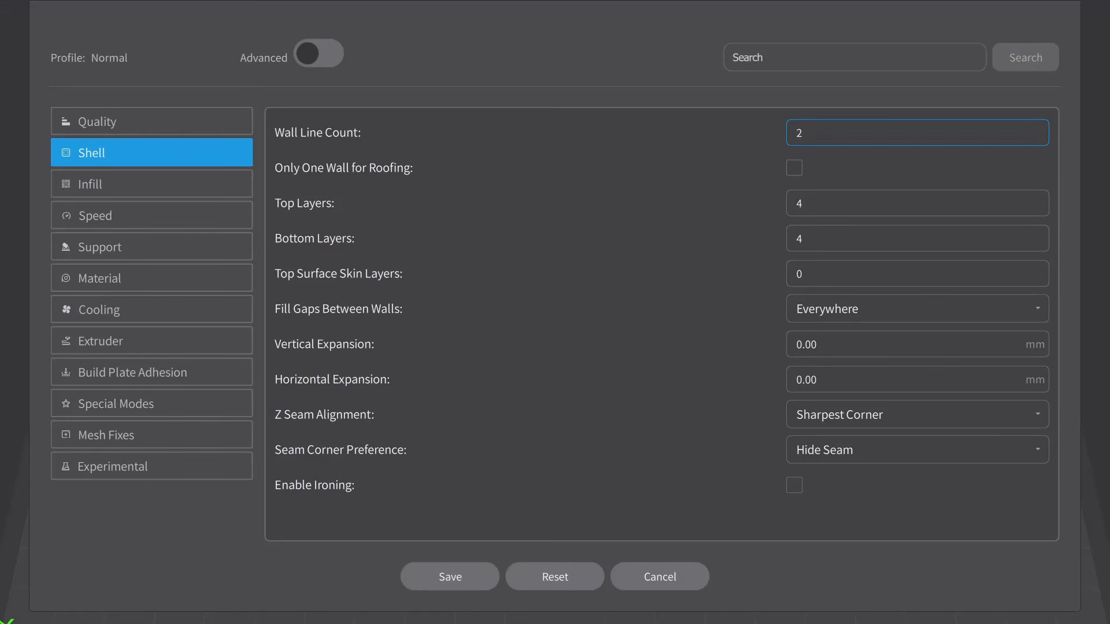
{"action": "left_click", "coordinate": [916, 238]}
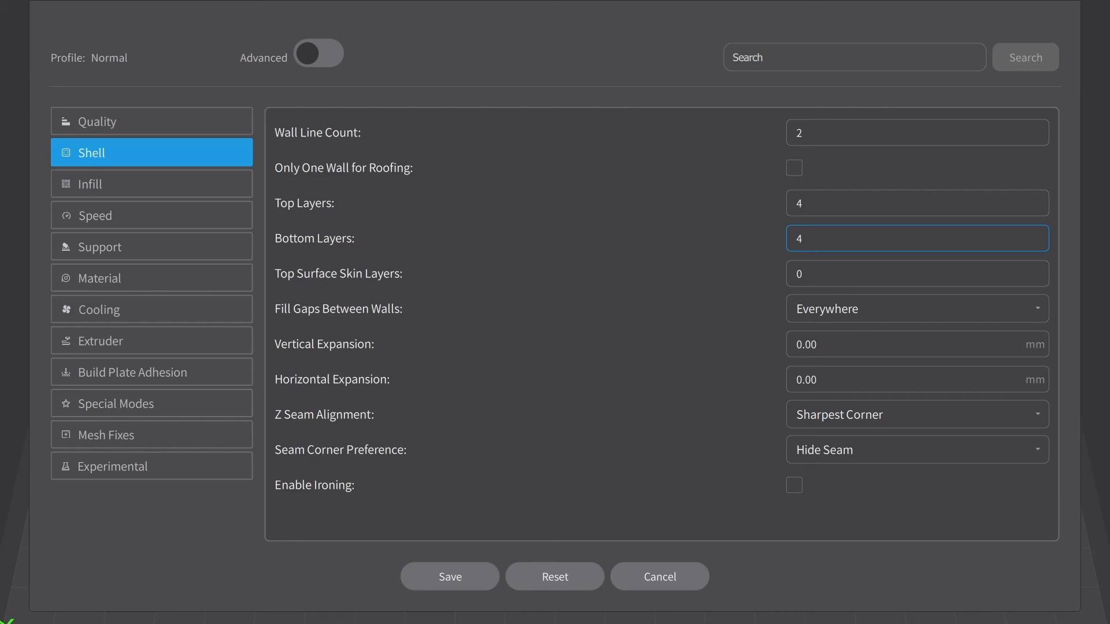
{"action": "left_click", "coordinate": [917, 274]}
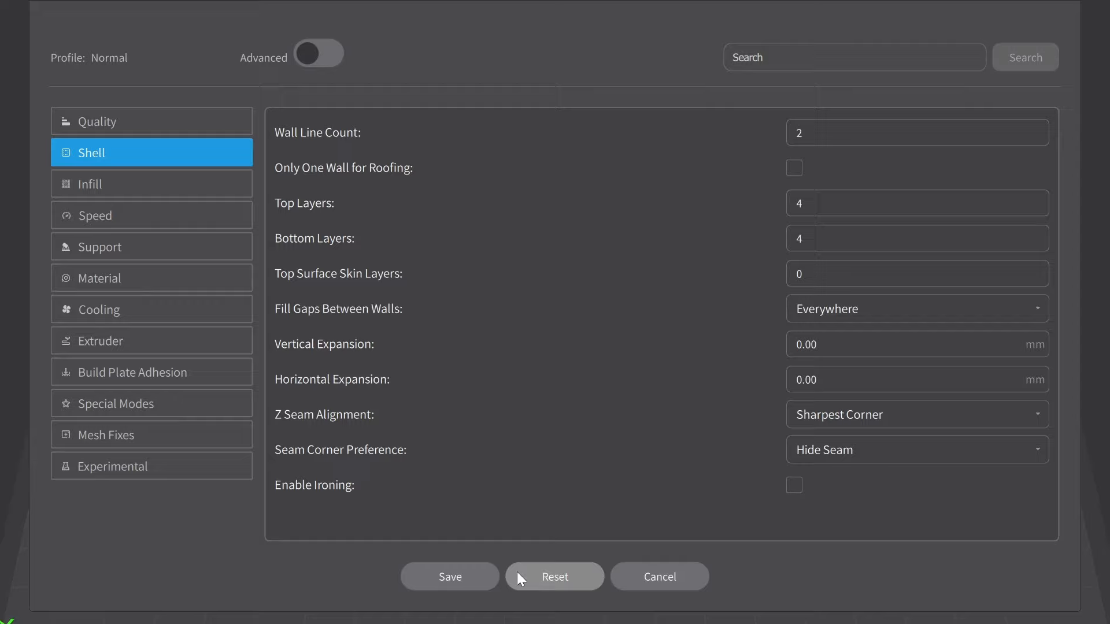
{"action": "left_click", "coordinate": [554, 577]}
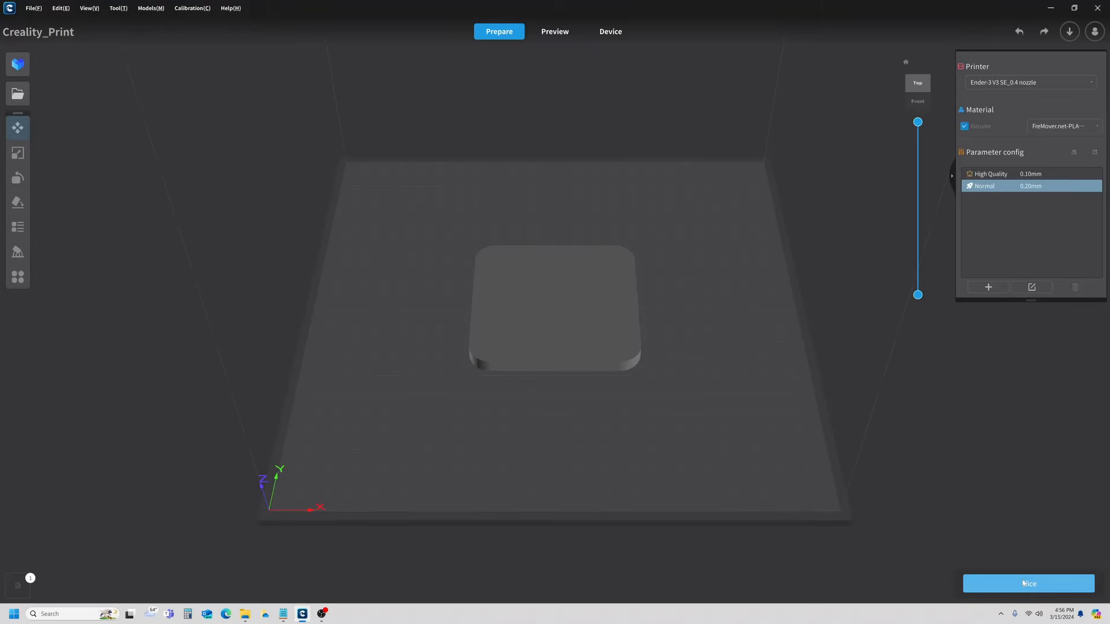
- Slice the plate with the unchanged profile and return to preparation
{"action": "left_click", "coordinate": [1027, 583]}
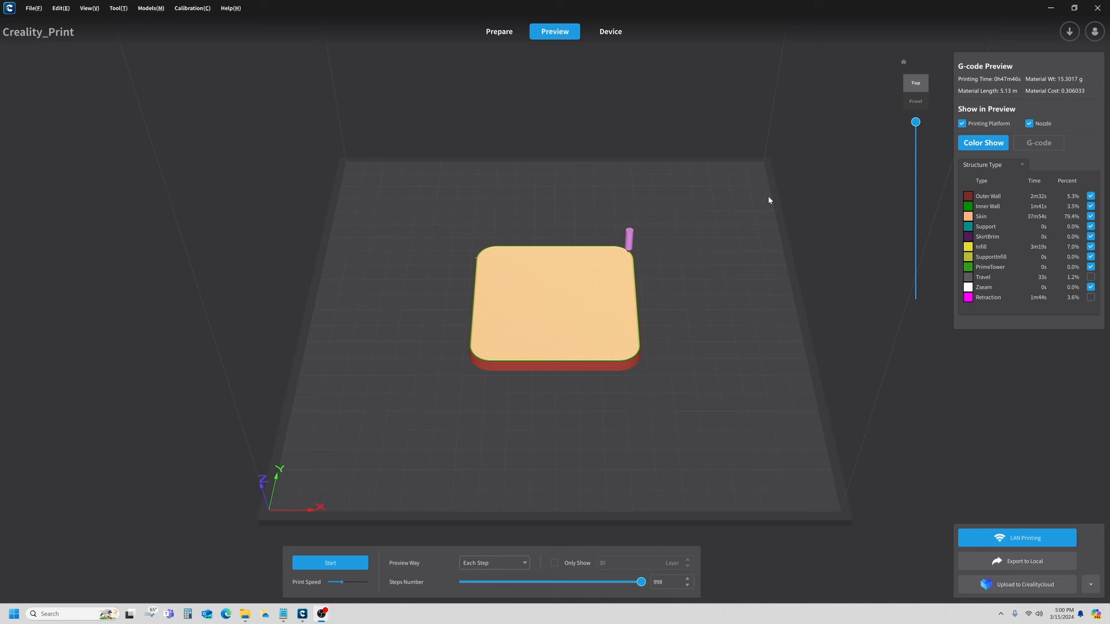
{"action": "left_click", "coordinate": [499, 31]}
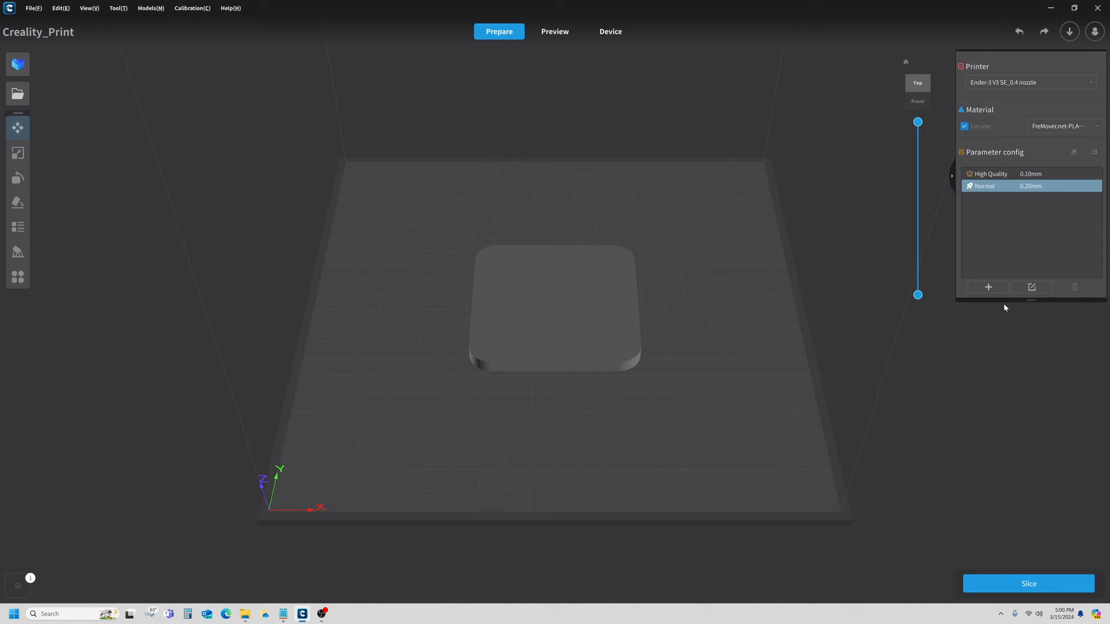
- Set the Normal profile's wall line count to 3 and top layers to 6
{"action": "left_click", "coordinate": [1030, 286]}
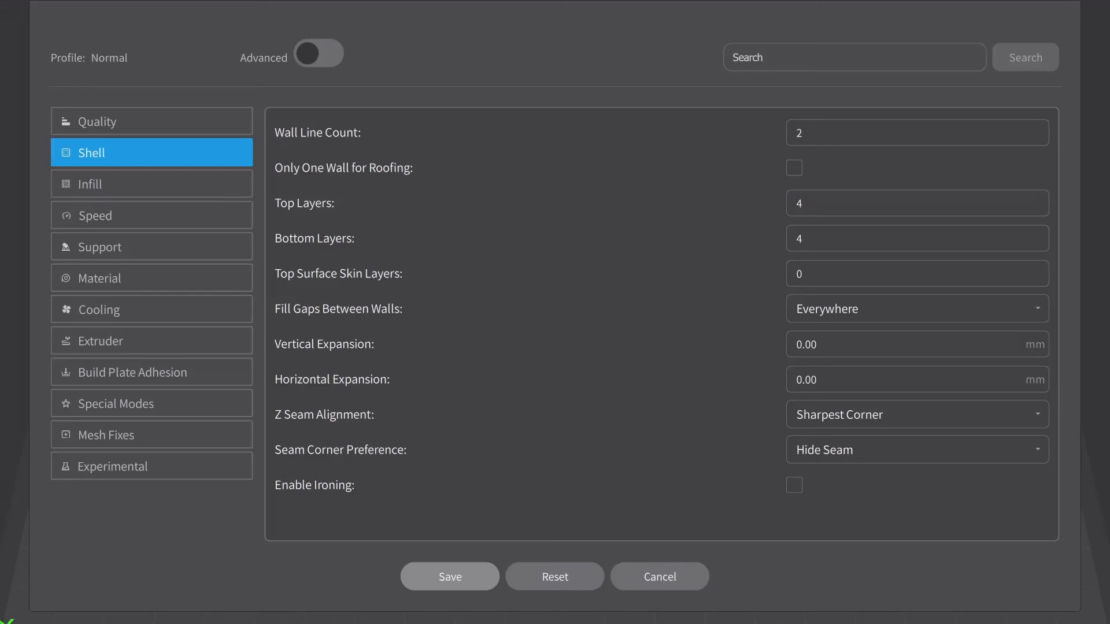
{"action": "mouse_move", "coordinate": [183, 153]}
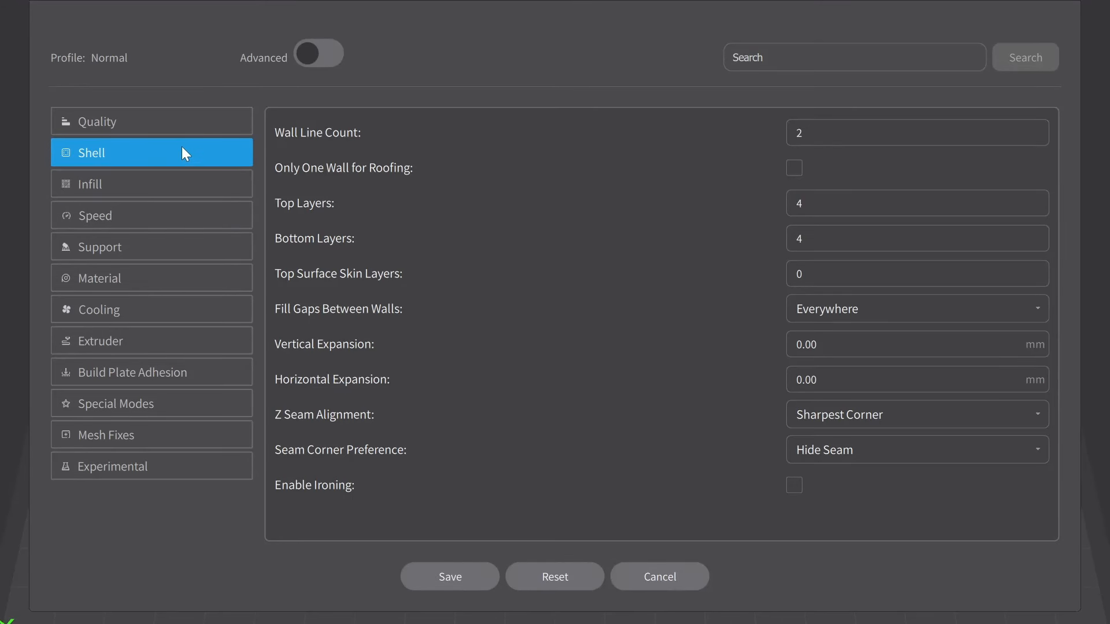
{"action": "left_click", "coordinate": [915, 133]}
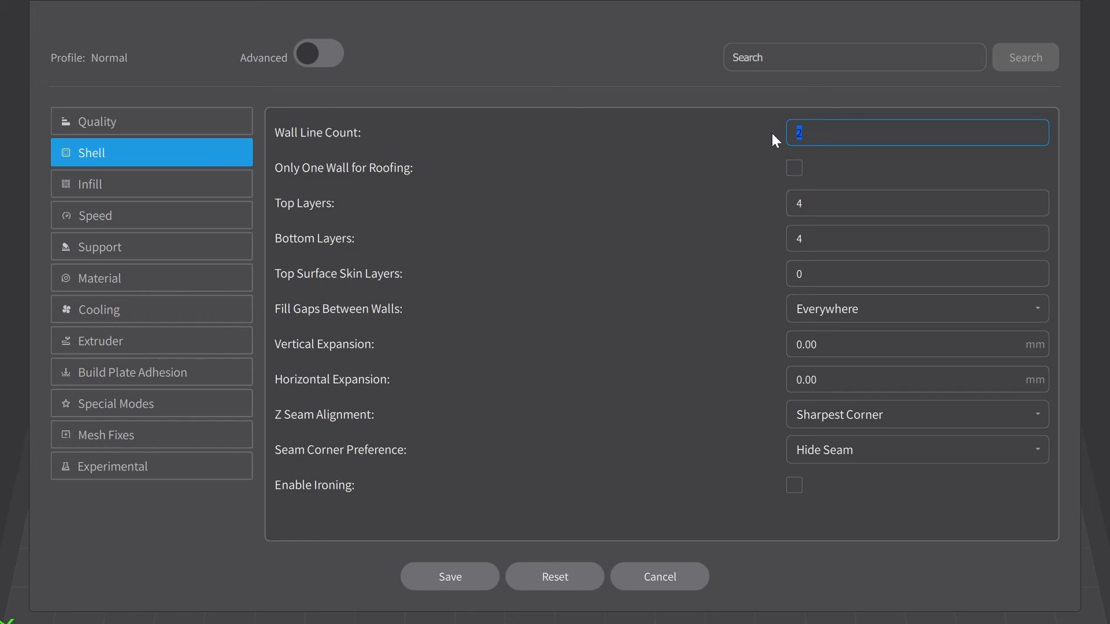
{"action": "type", "text": "3"}
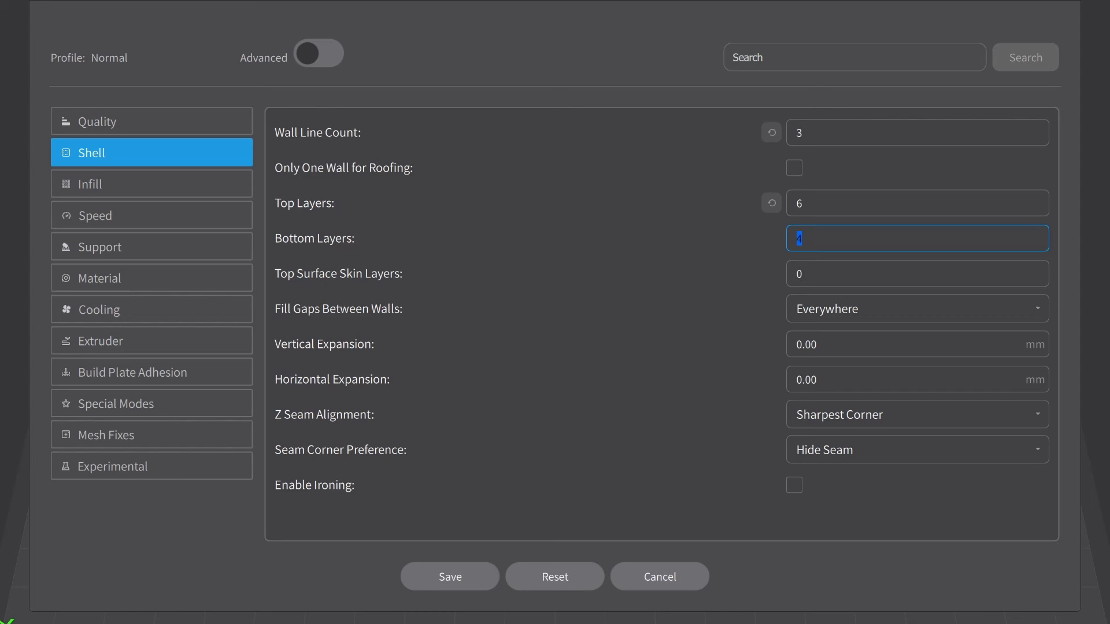
{"action": "type", "text": "6"}
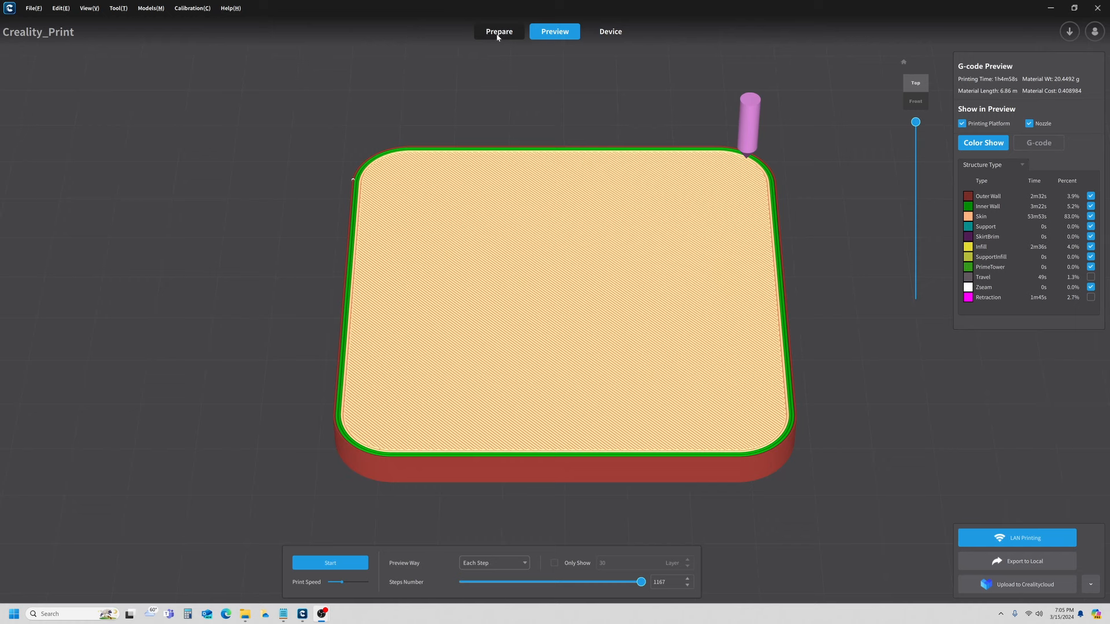
- Reopen the Normal profile's shell settings and set top surface skin layers to 1
{"action": "left_click", "coordinate": [498, 31]}
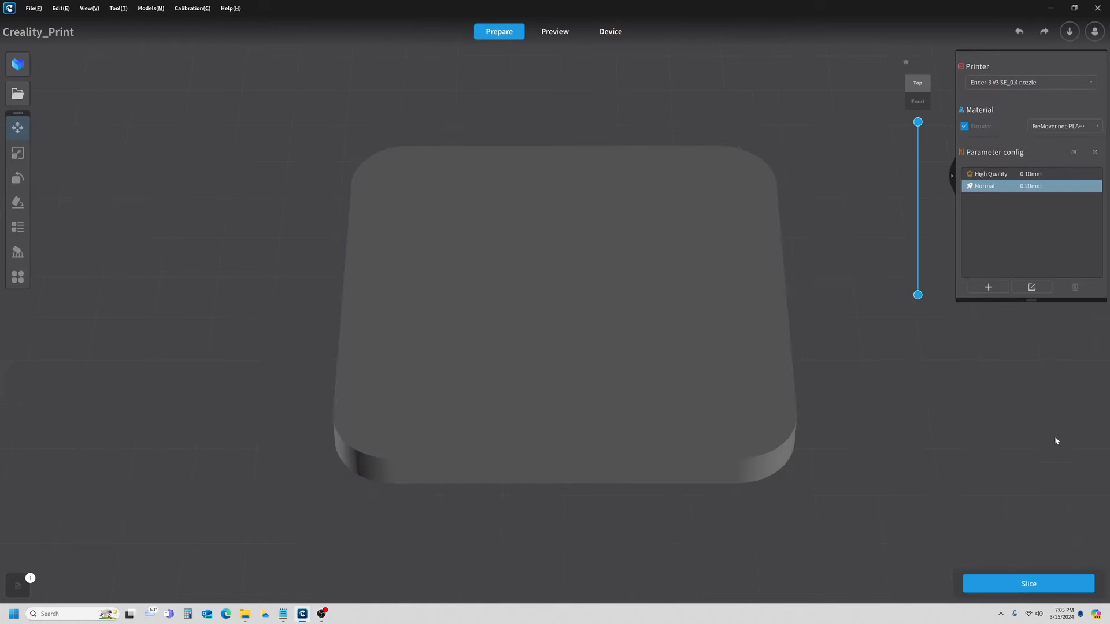
{"action": "mouse_move", "coordinate": [1032, 286]}
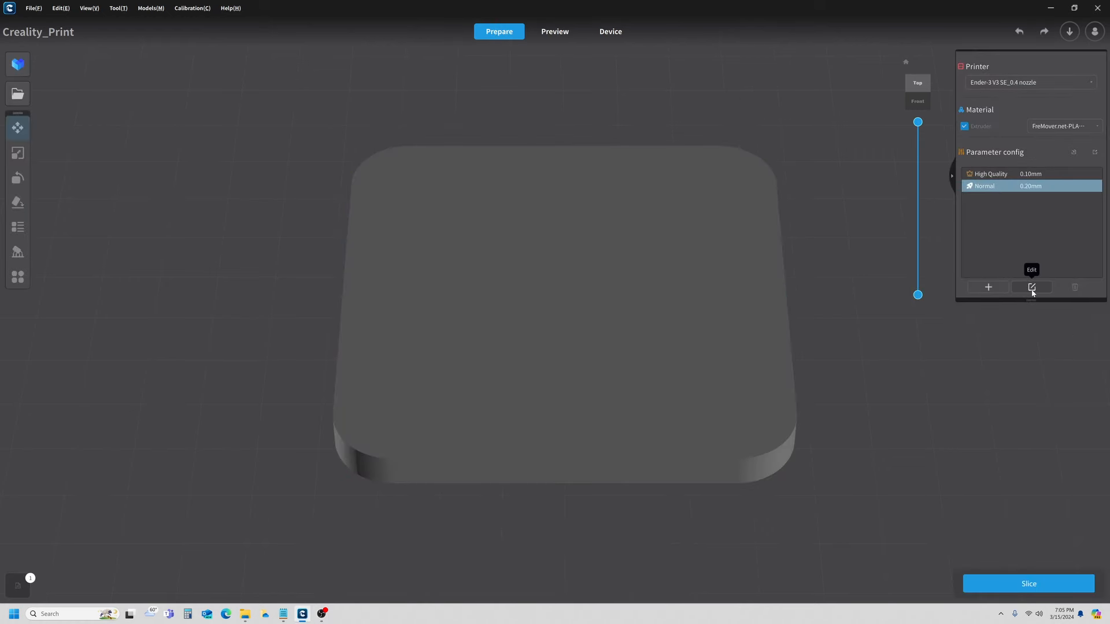
{"action": "left_click", "coordinate": [1031, 286]}
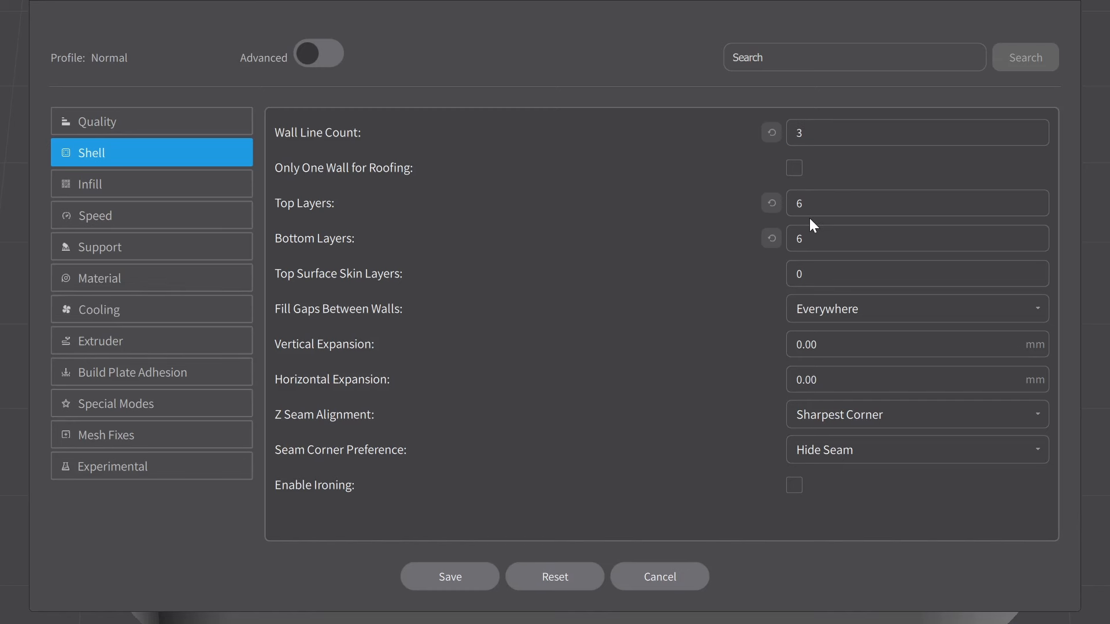
{"action": "left_click", "coordinate": [916, 237]}
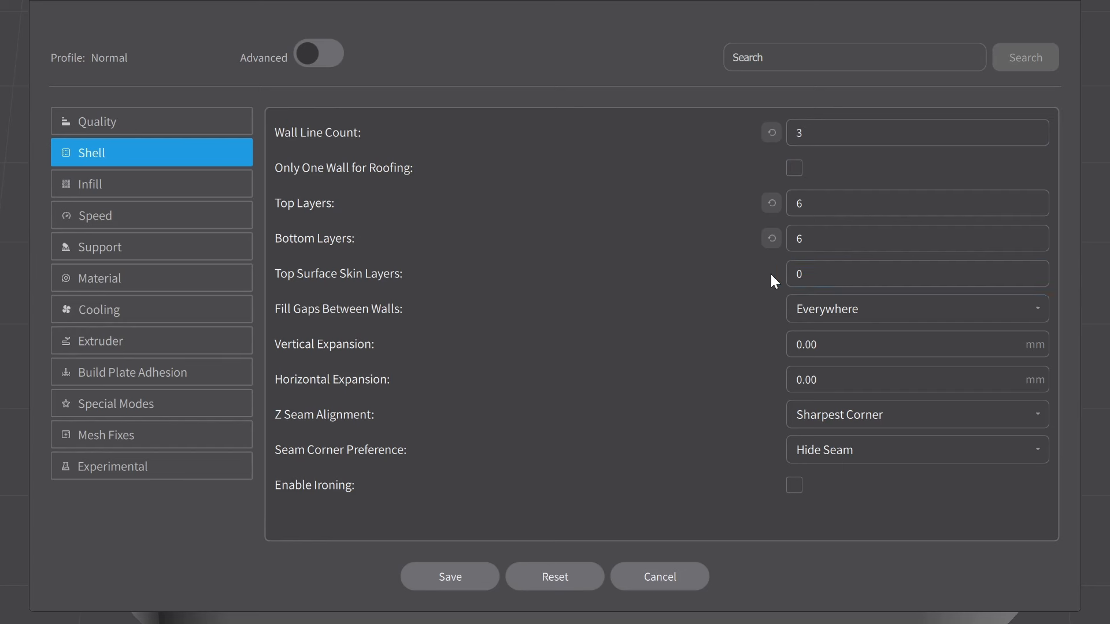
{"action": "left_click", "coordinate": [916, 274]}
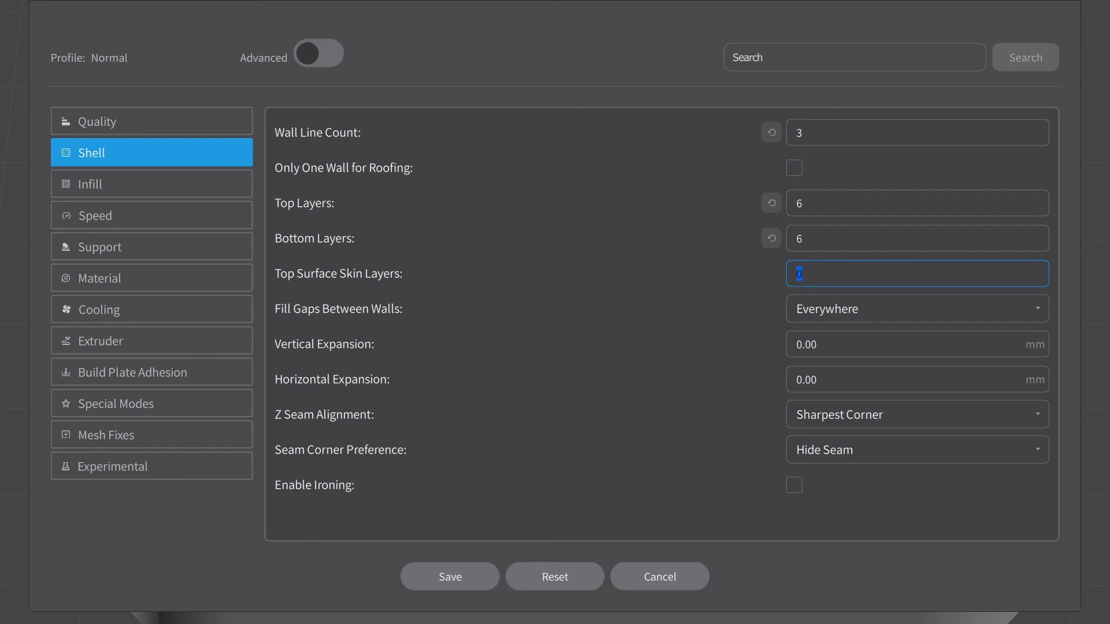
{"action": "type", "text": "1"}
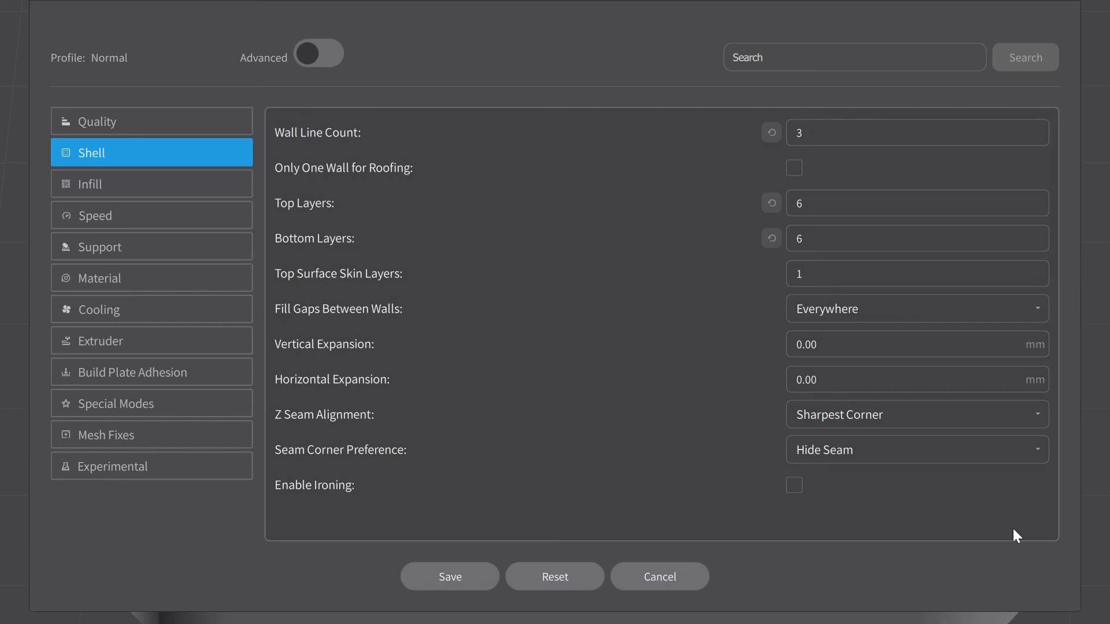
{"action": "mouse_move", "coordinate": [328, 55]}
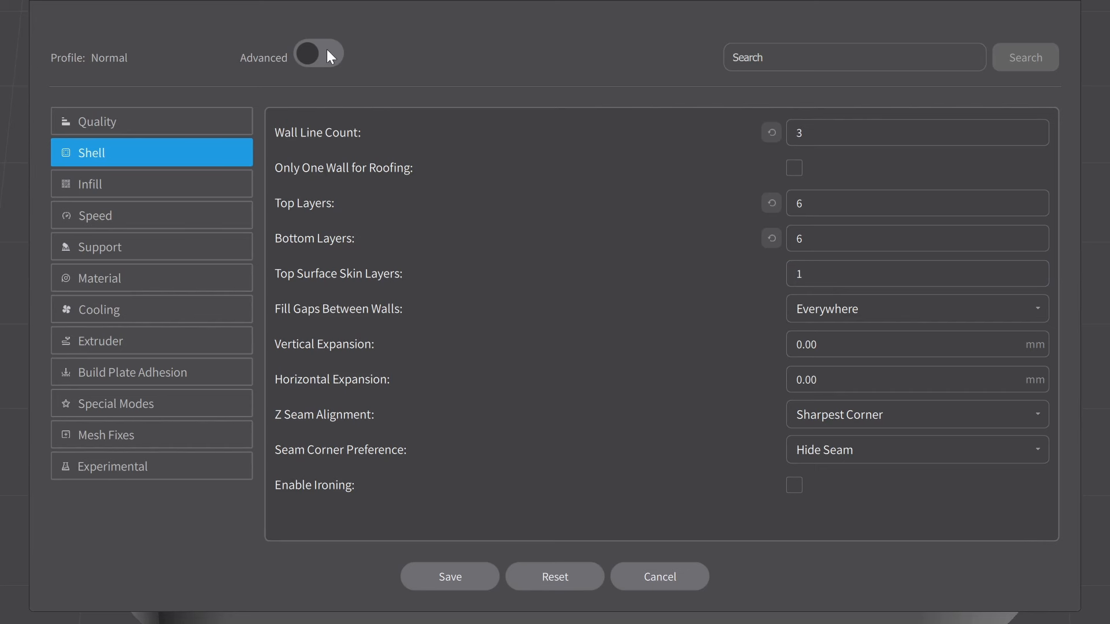
- Reveal advanced shell settings and keep Lines as the top surface skin pattern
{"action": "left_click", "coordinate": [317, 54]}
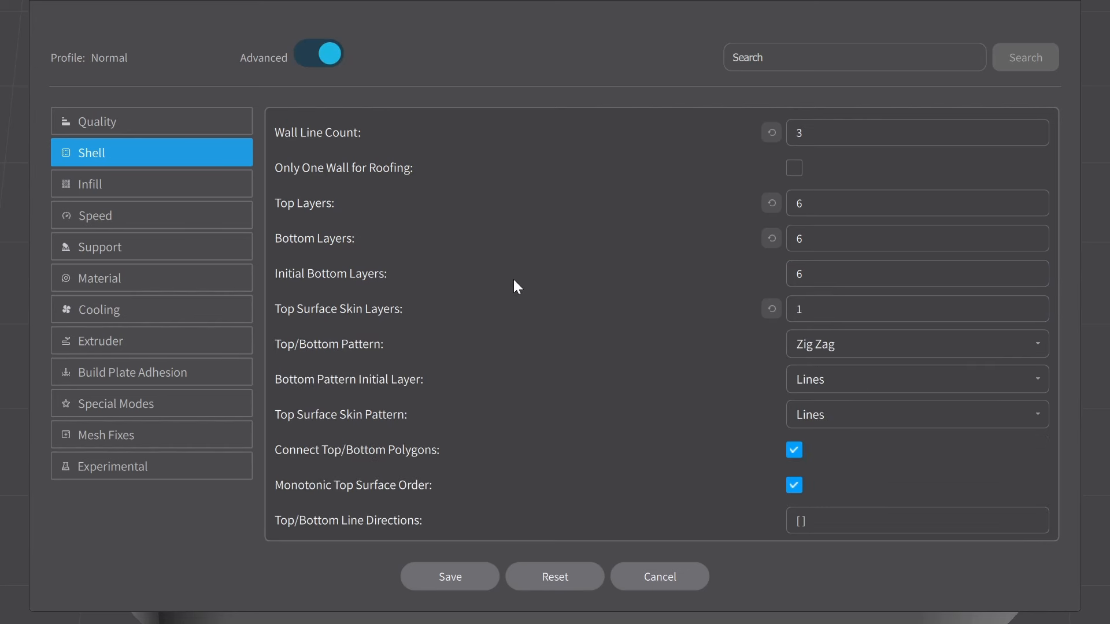
{"action": "mouse_move", "coordinate": [658, 353]}
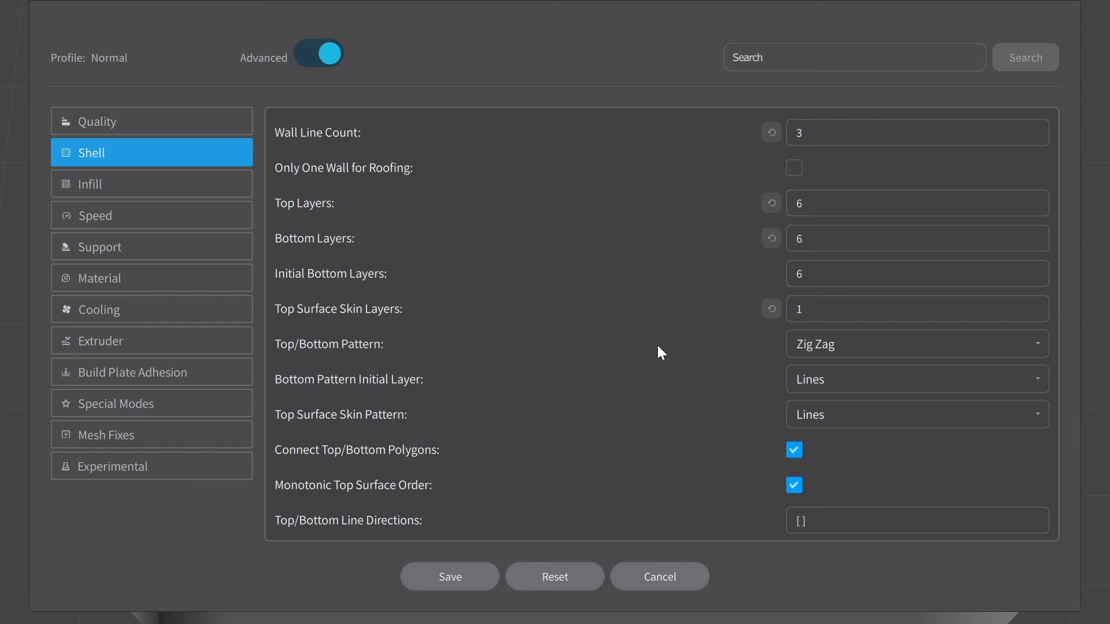
{"action": "mouse_move", "coordinate": [751, 387]}
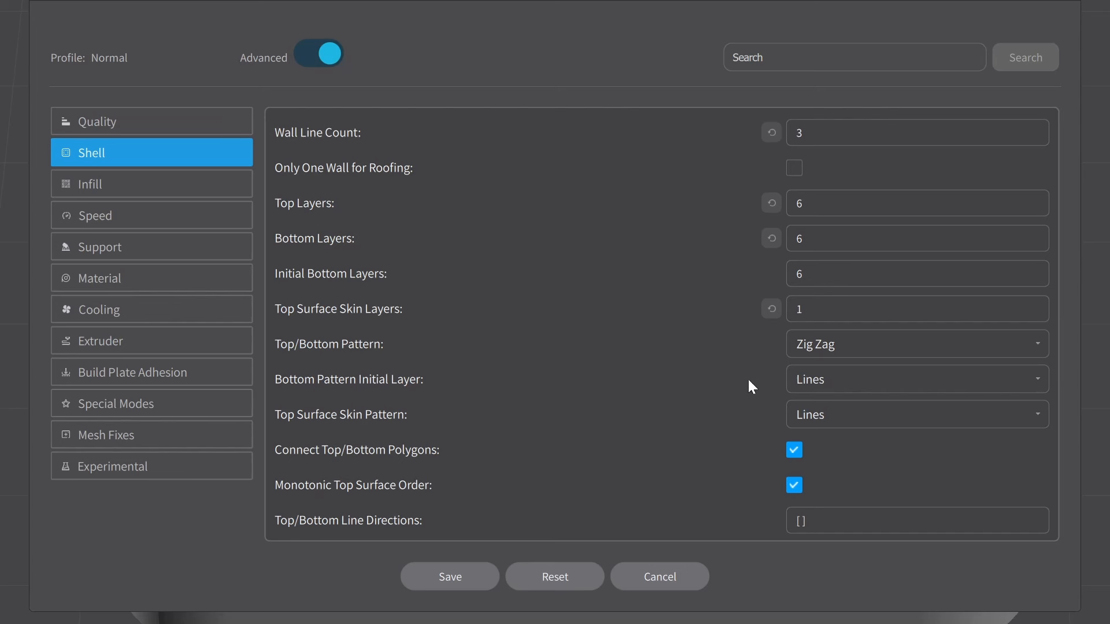
{"action": "mouse_move", "coordinate": [572, 377]}
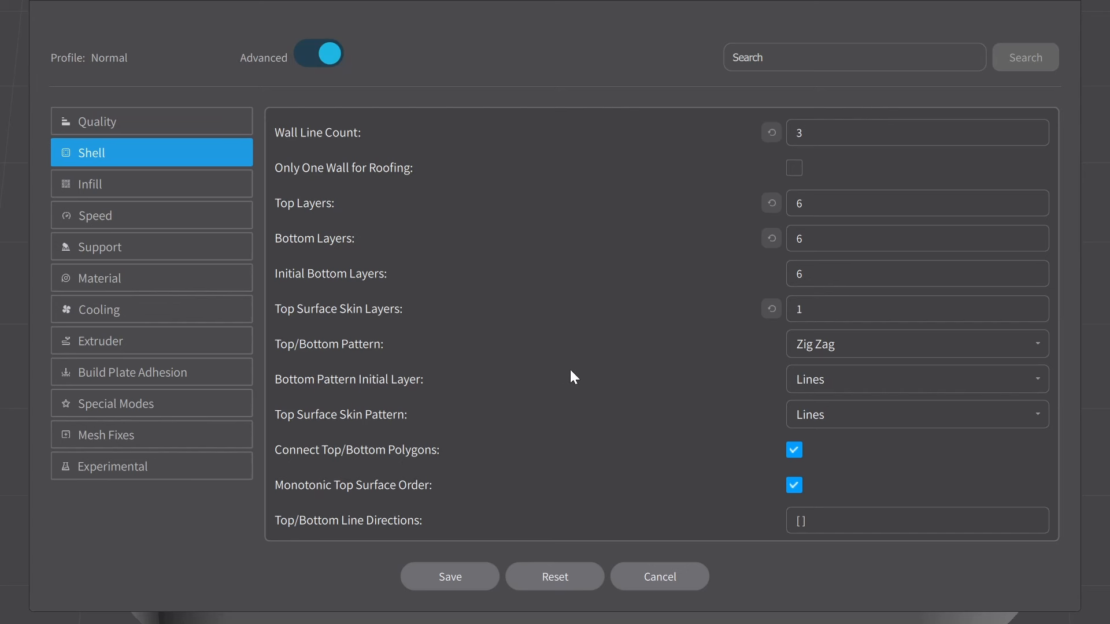
{"action": "mouse_move", "coordinate": [586, 409]}
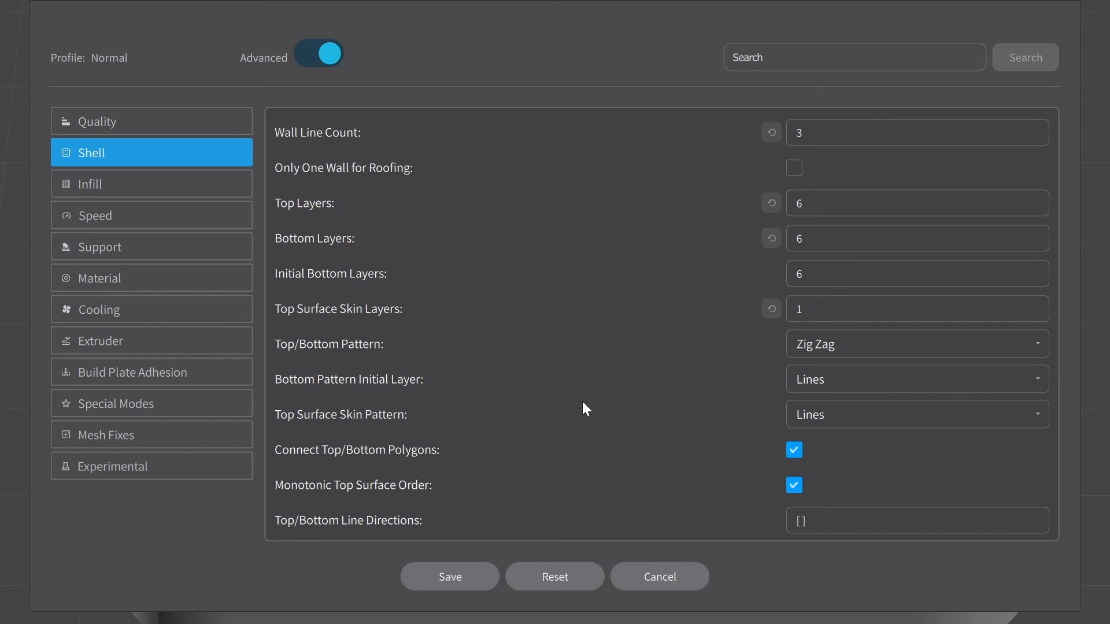
{"action": "mouse_move", "coordinate": [590, 435]}
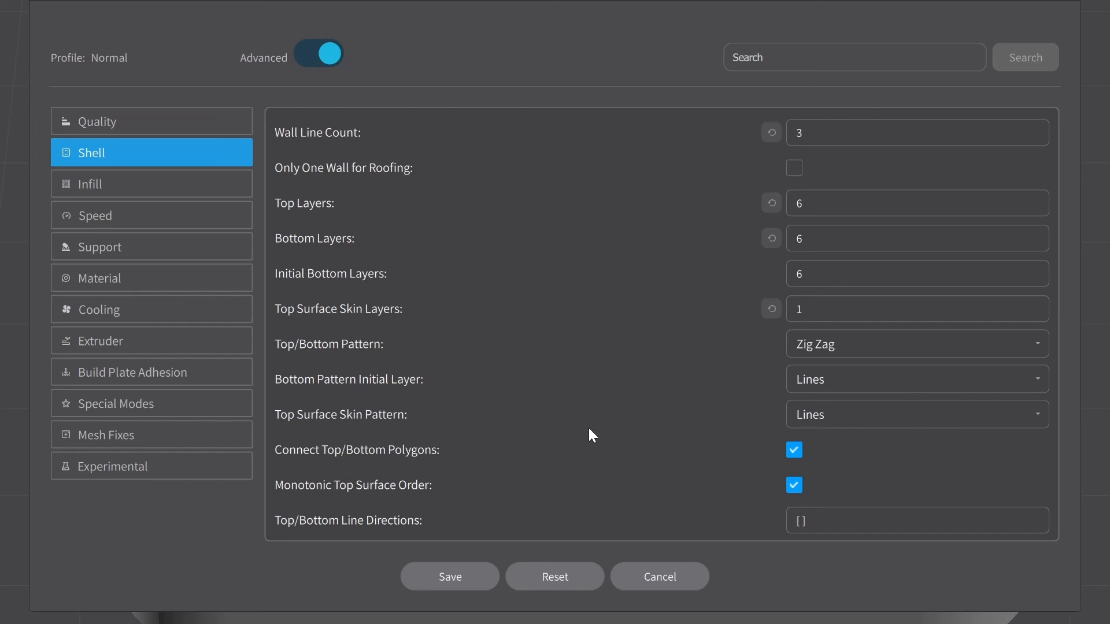
{"action": "mouse_move", "coordinate": [398, 423]}
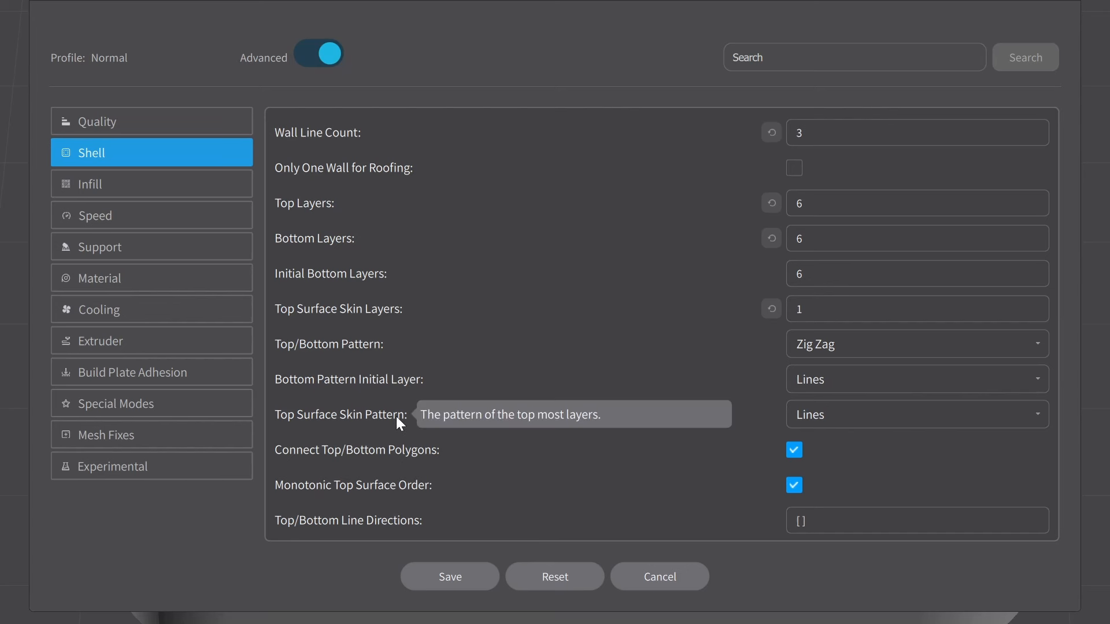
{"action": "mouse_move", "coordinate": [1044, 425]}
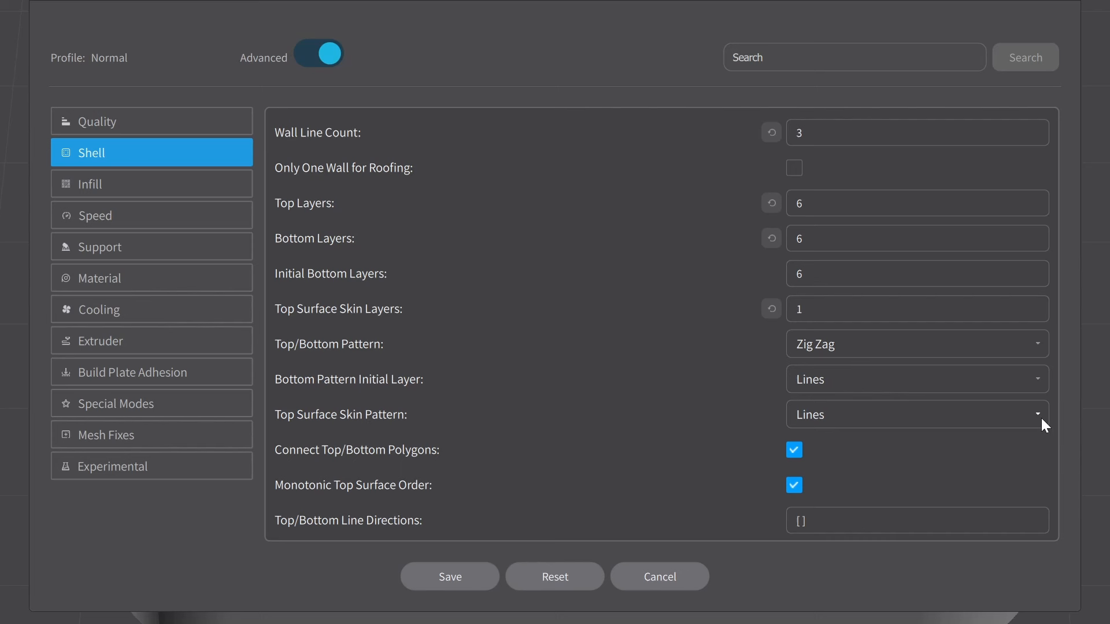
{"action": "left_click", "coordinate": [916, 413]}
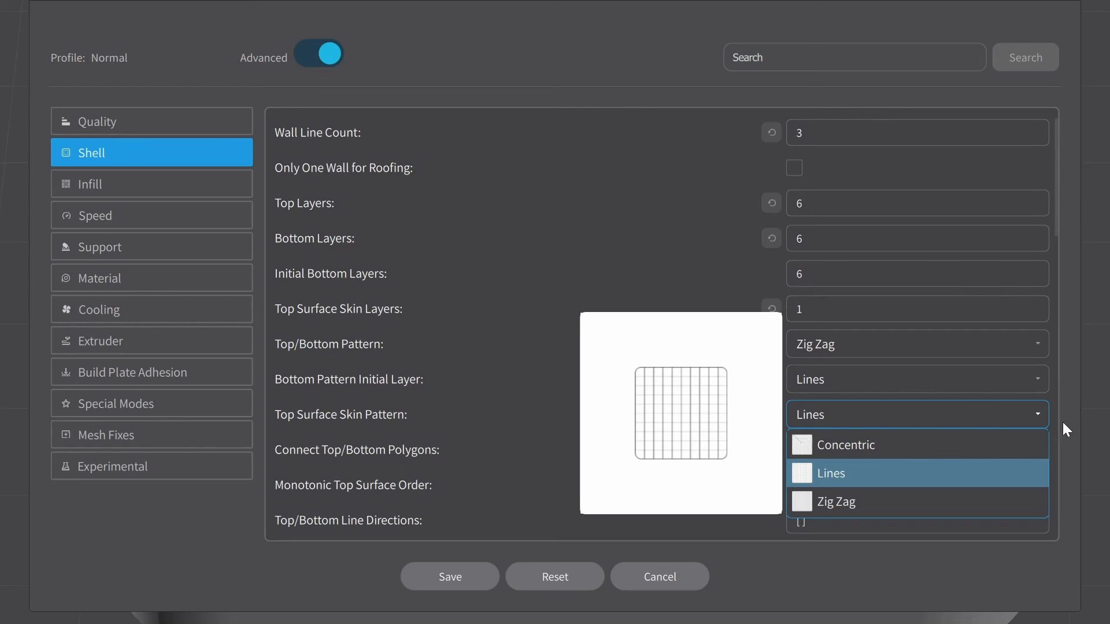
{"action": "left_click", "coordinate": [831, 473]}
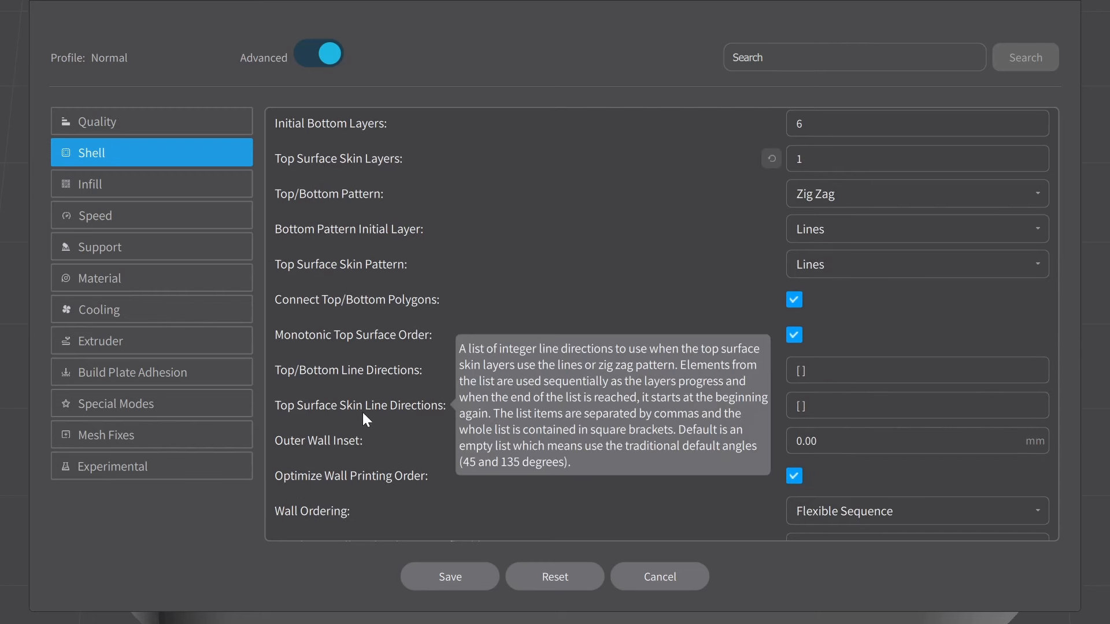
{"action": "mouse_move", "coordinate": [308, 381]}
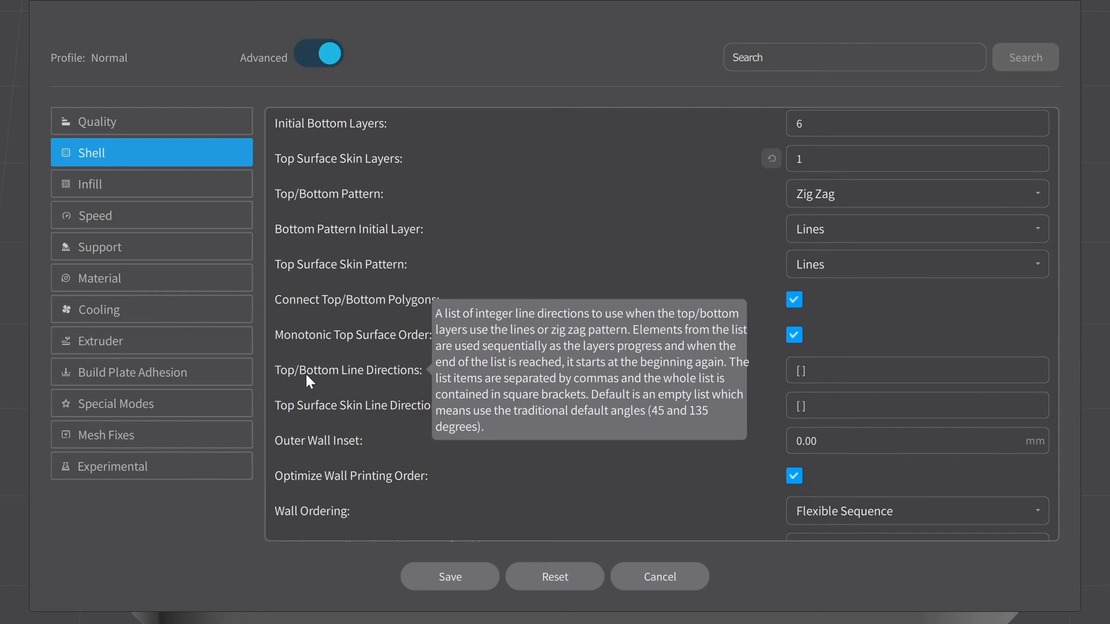
- Set top surface skin line directions to [0,90] and save the profile
{"action": "left_click", "coordinate": [917, 405]}
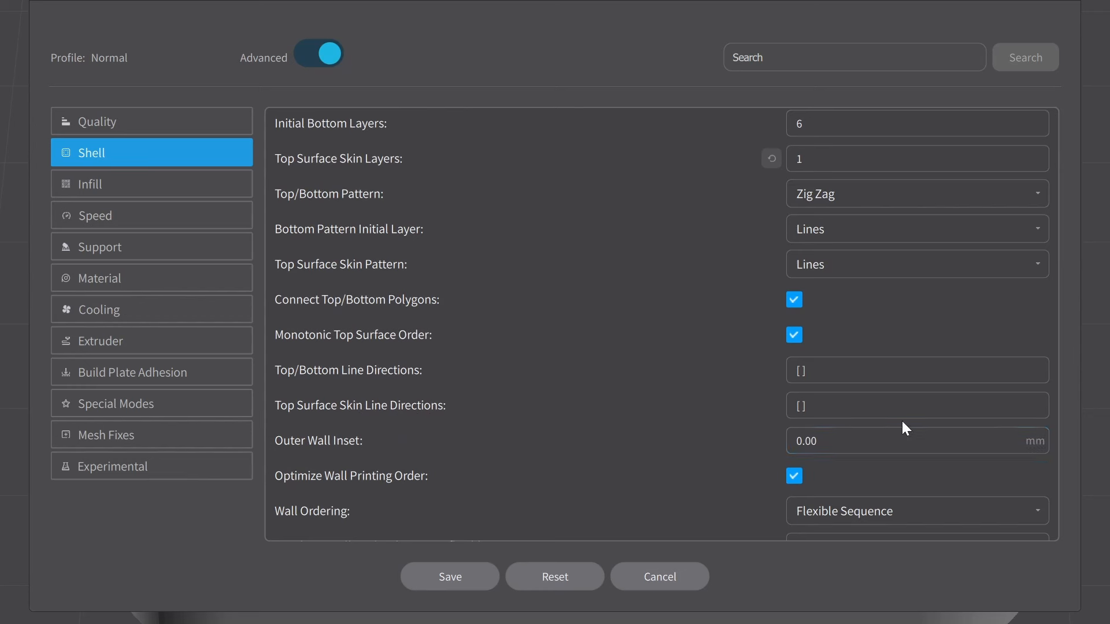
{"action": "left_click", "coordinate": [915, 405]}
{"action": "type", "text": "0,9"}
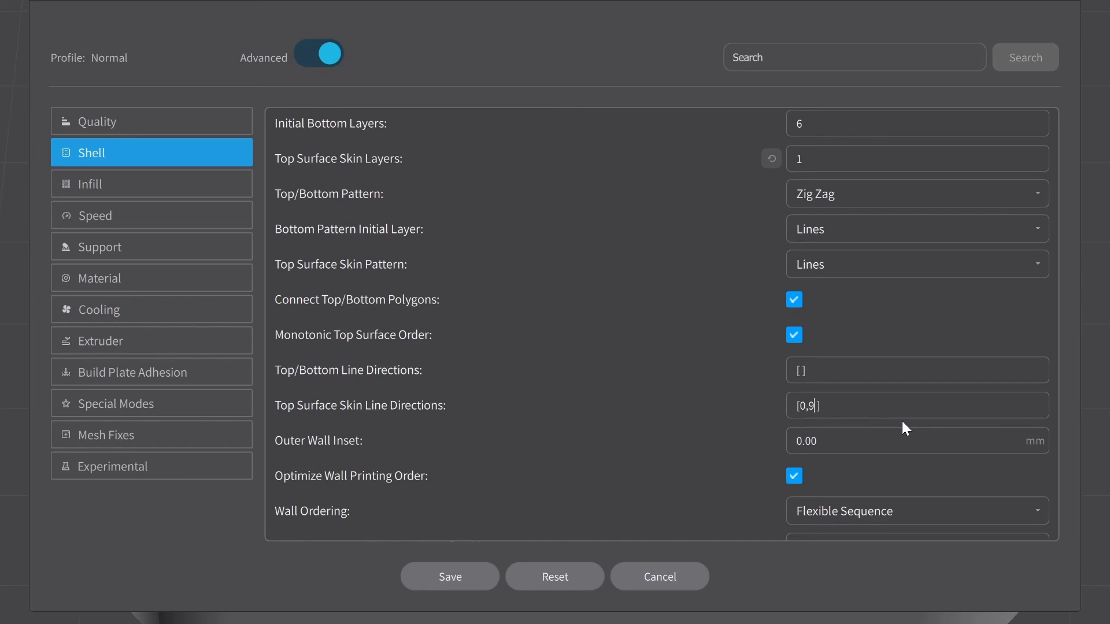
{"action": "type", "text": "0"}
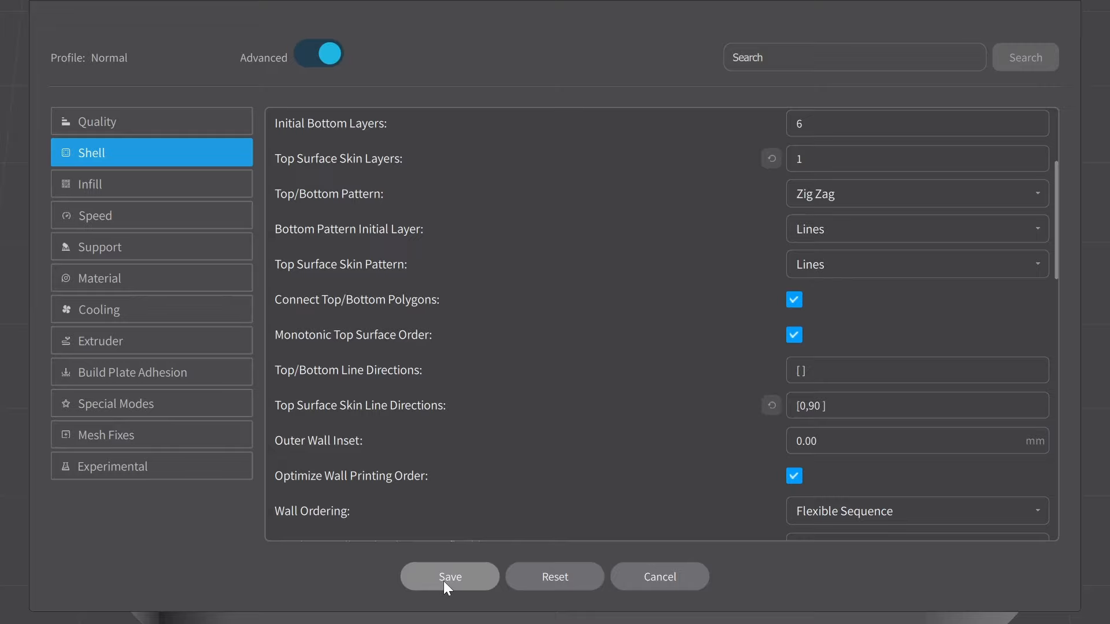
{"action": "left_click", "coordinate": [450, 576]}
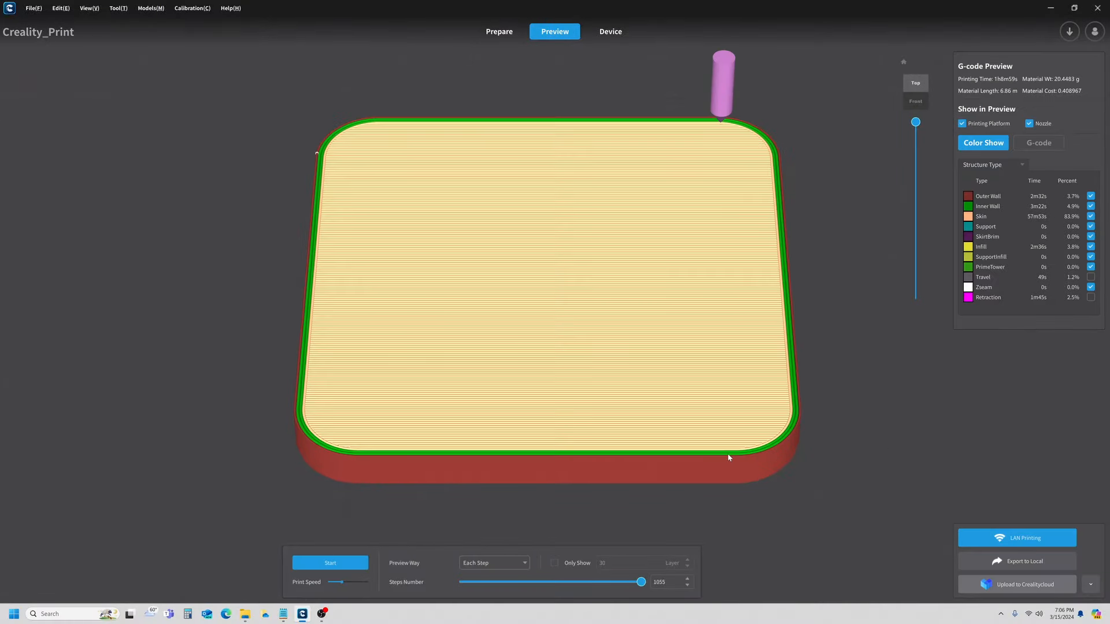
- Zoom into the sliced preview to check the top skin lines
{"action": "scroll", "scroll_direction": "up", "scroll_amount": 3}
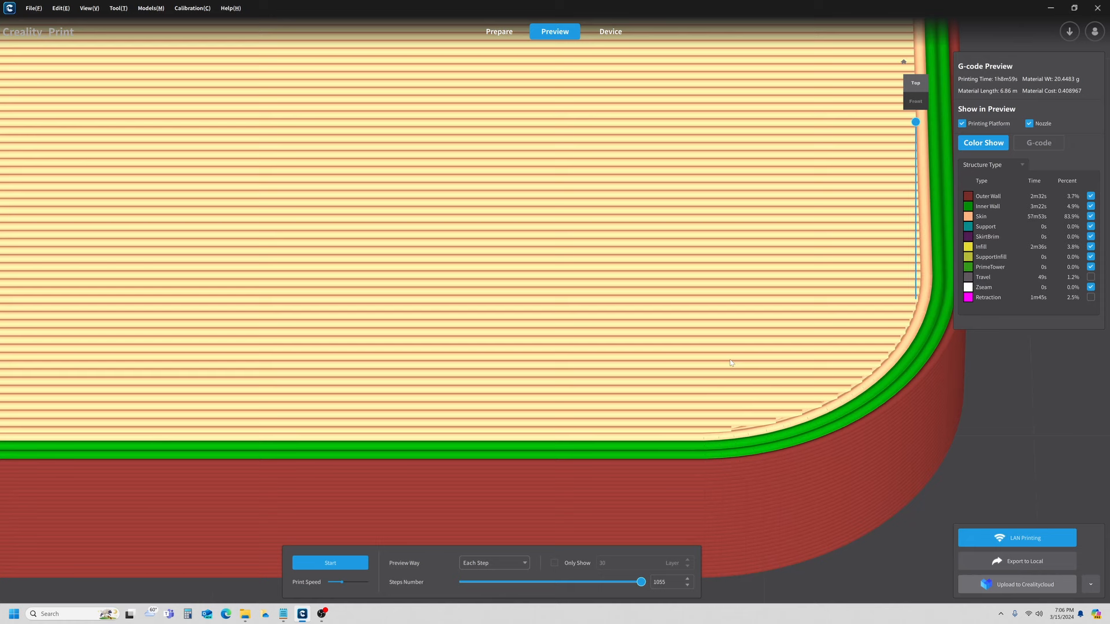
{"action": "mouse_move", "coordinate": [760, 244]}
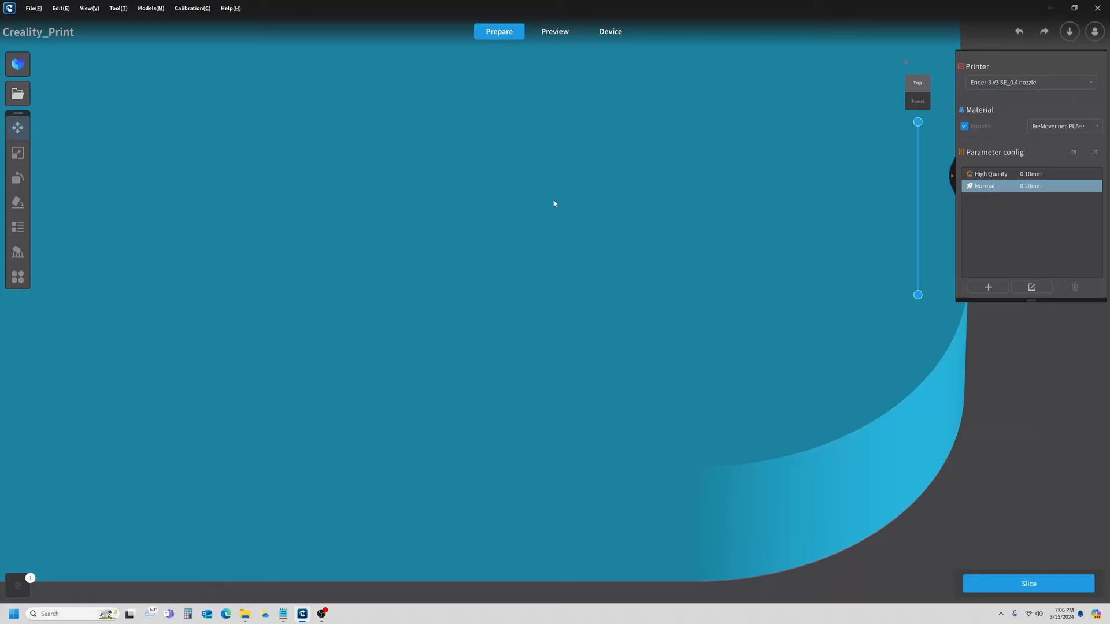
{"action": "mouse_move", "coordinate": [1031, 287]}
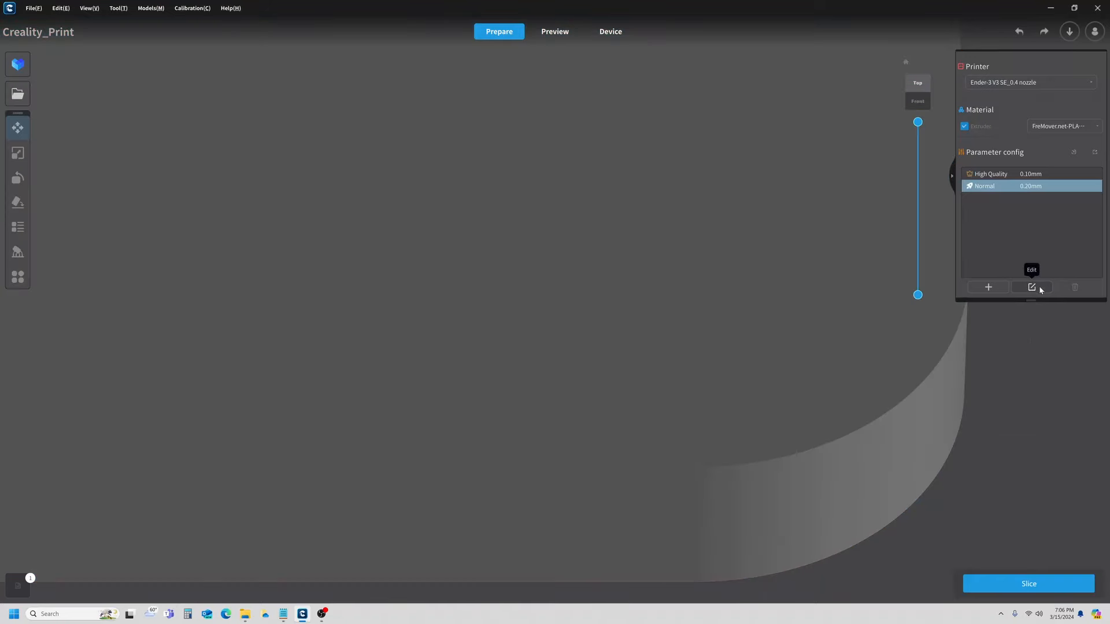
- Save top/bottom line directions [0,90] and step through the re-sliced plate's top layers
{"action": "left_click", "coordinate": [1030, 286]}
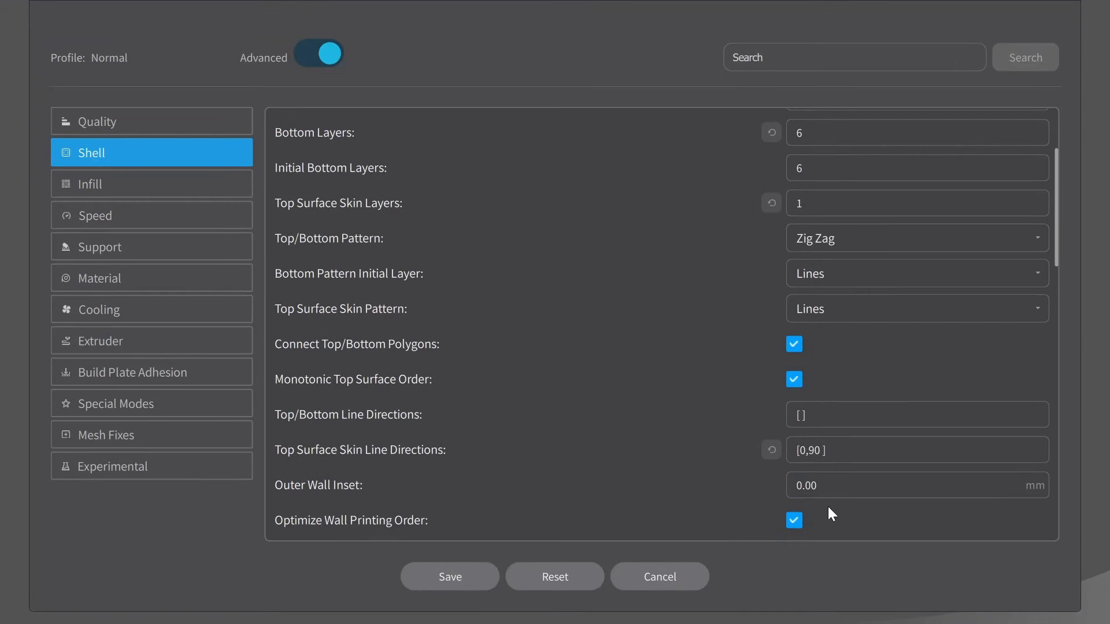
{"action": "scroll", "scroll_direction": "down", "scroll_amount": 3}
{"action": "type", "text": "0,90"}
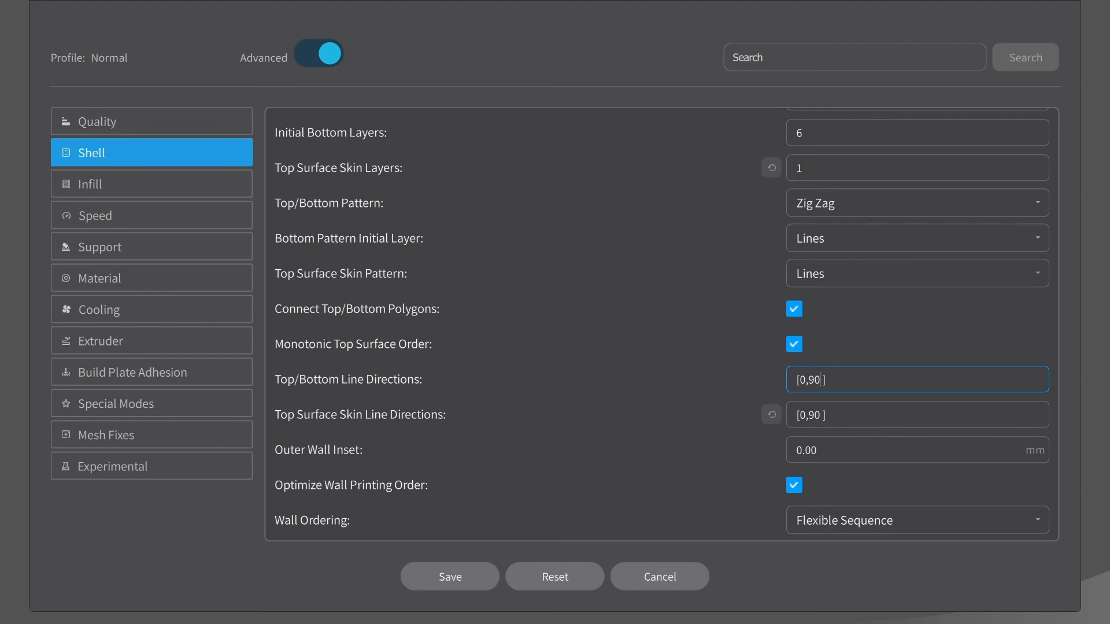
{"action": "mouse_move", "coordinate": [450, 576]}
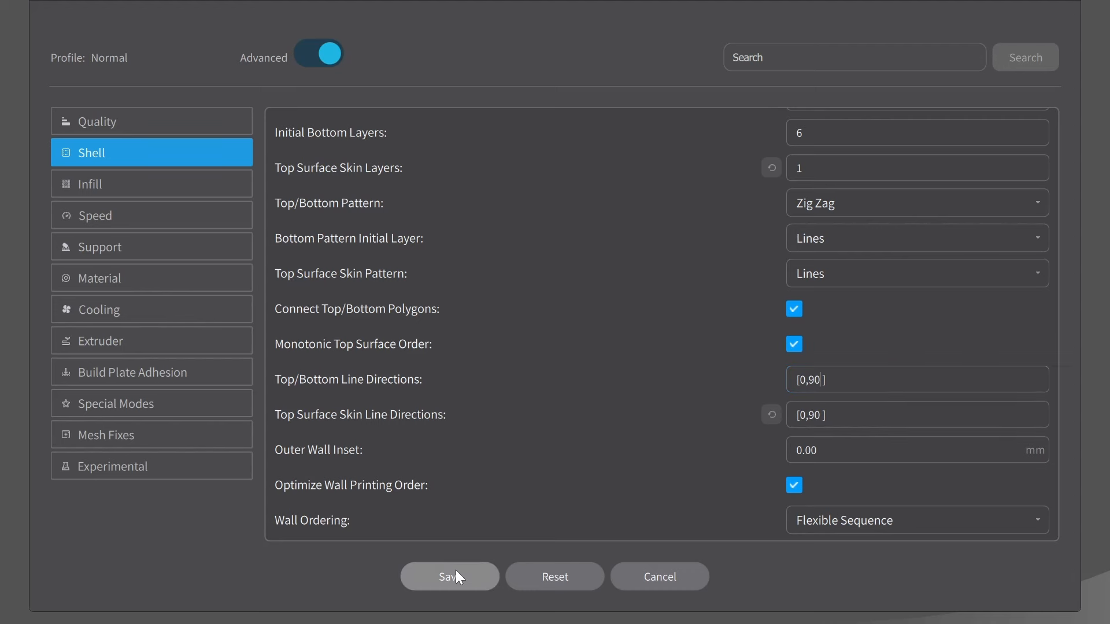
{"action": "left_click", "coordinate": [449, 576]}
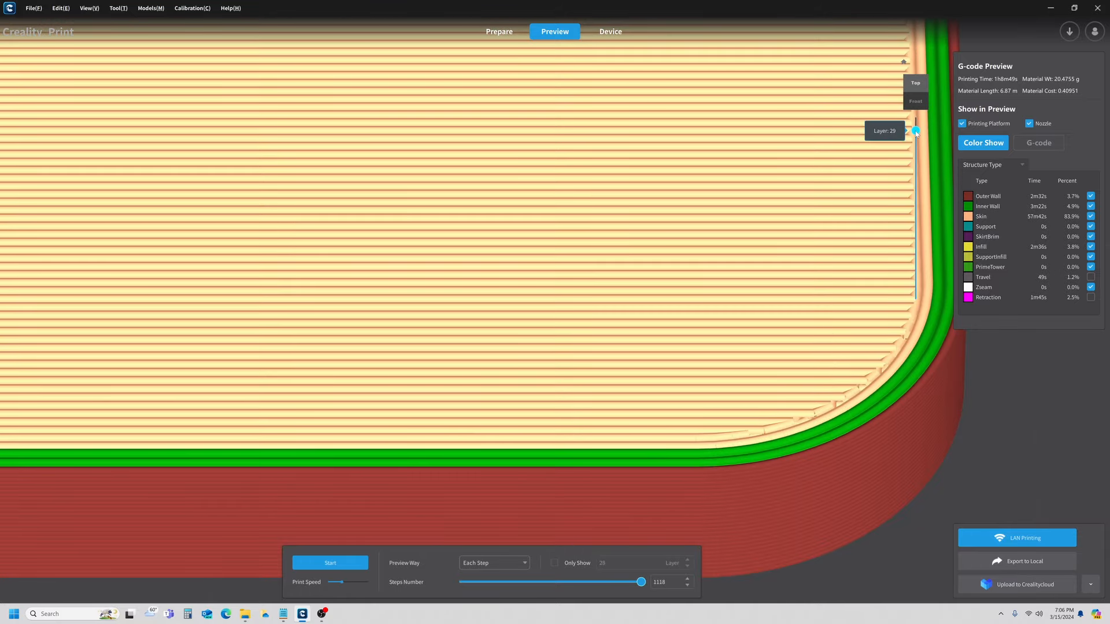
{"action": "left_click_drag", "start_coordinate": [915, 131], "coordinate": [915, 139]}
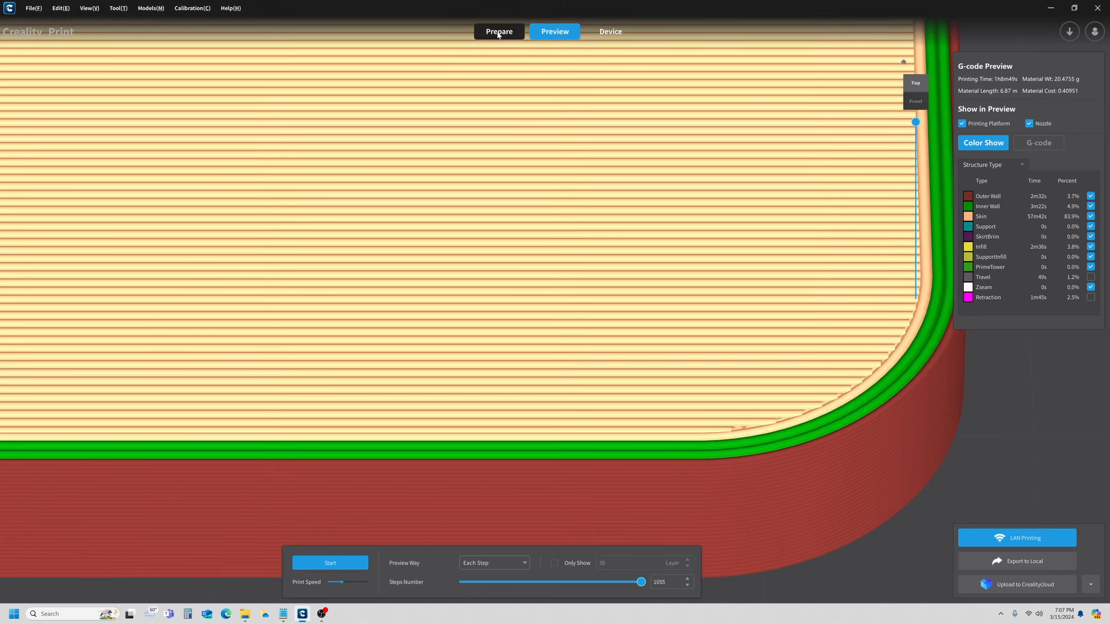
- Change the Normal profile's top/bottom line directions to [45,90]
{"action": "left_click", "coordinate": [498, 31]}
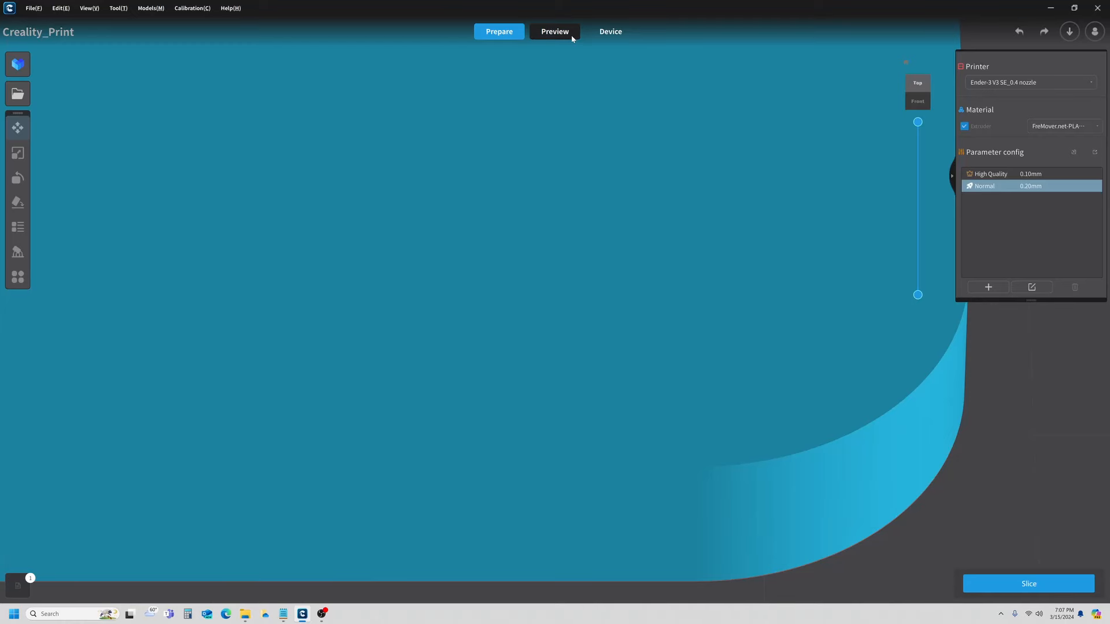
{"action": "mouse_move", "coordinate": [573, 56]}
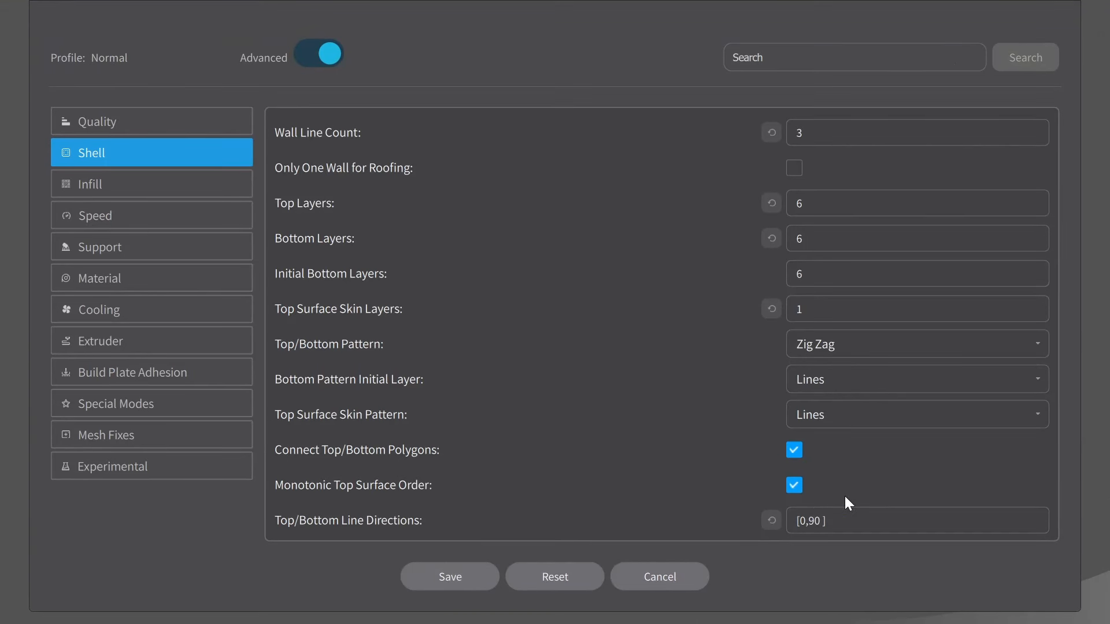
{"action": "scroll", "scroll_direction": "down", "scroll_amount": 3}
{"action": "type", "text": "[45,"}
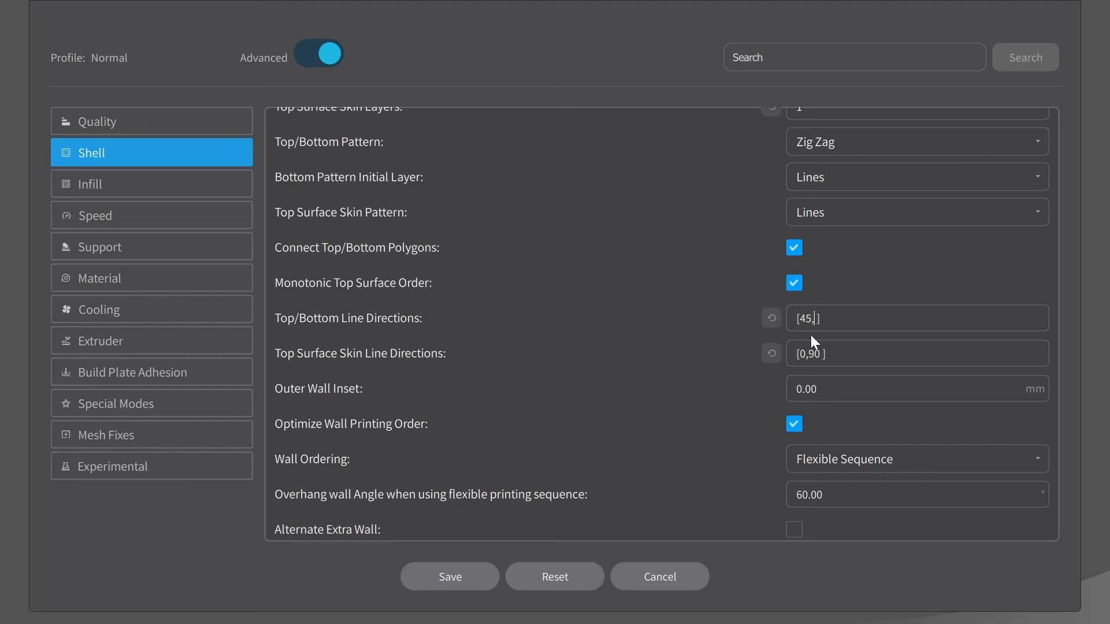
{"action": "type", "text": "90"}
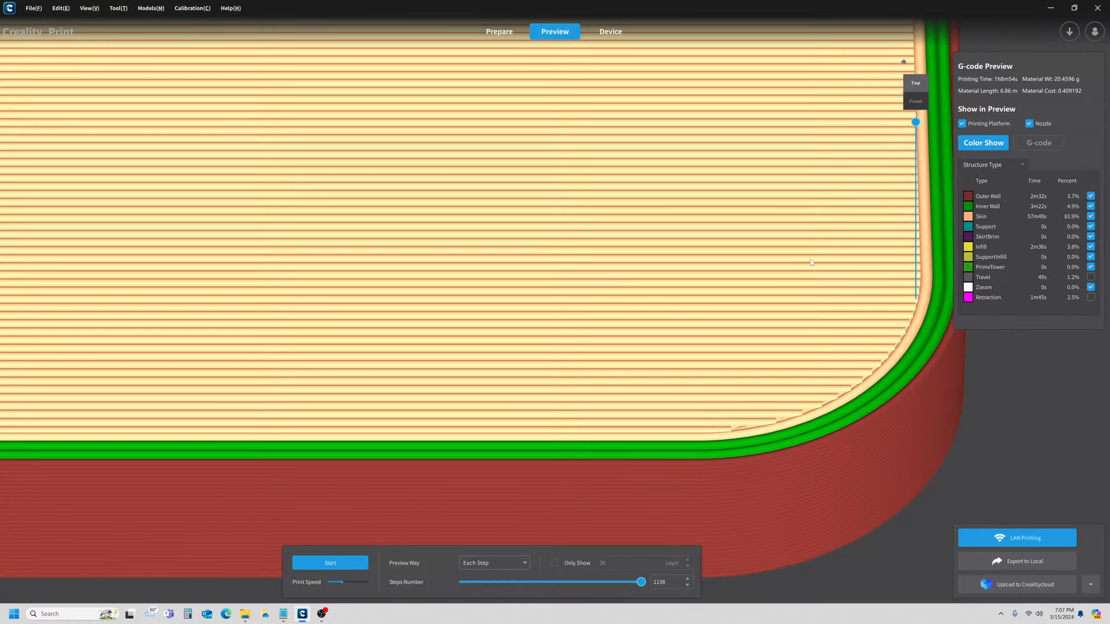
{"action": "mouse_move", "coordinate": [731, 297]}
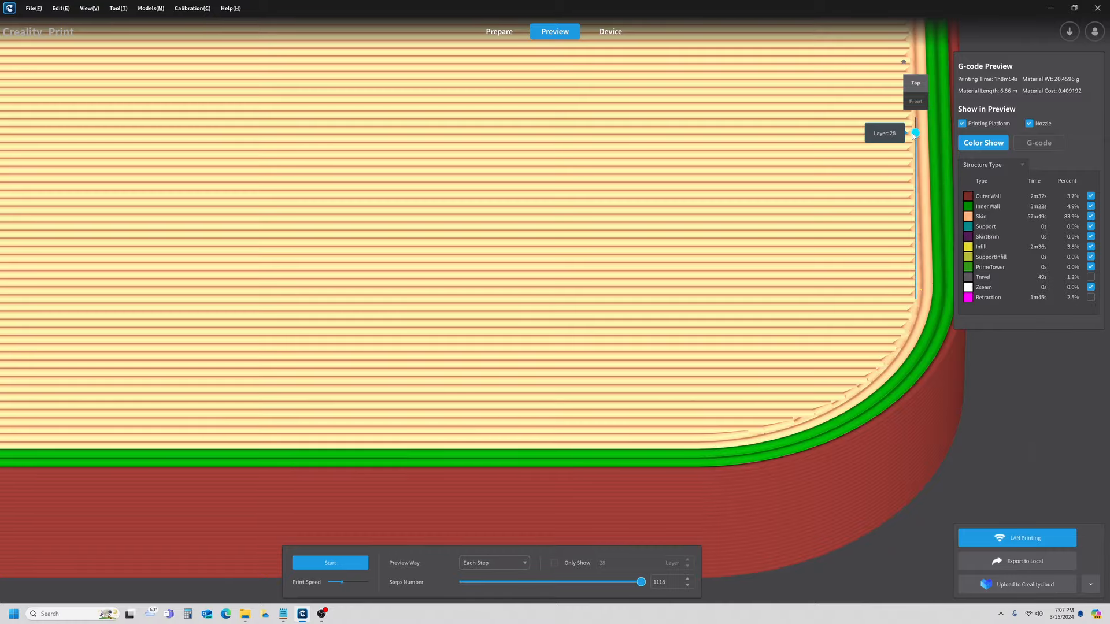
- Step down the layer slider of the re-sliced plate to layer 26
{"action": "left_click_drag", "start_coordinate": [914, 133], "coordinate": [914, 145]}
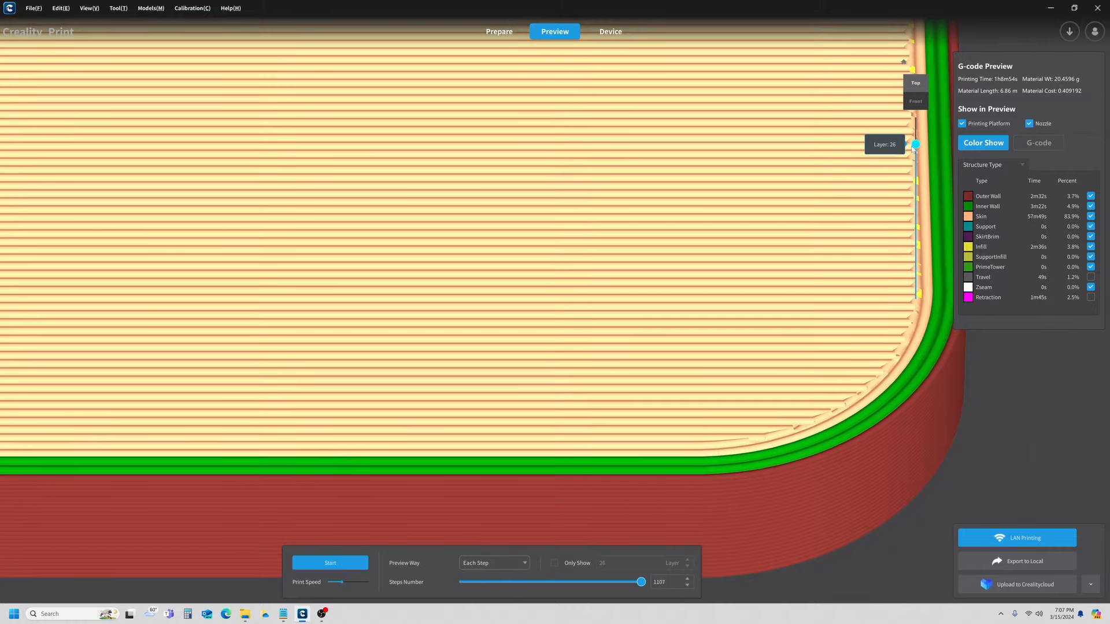
{"action": "left_click_drag", "start_coordinate": [914, 144], "coordinate": [915, 149]}
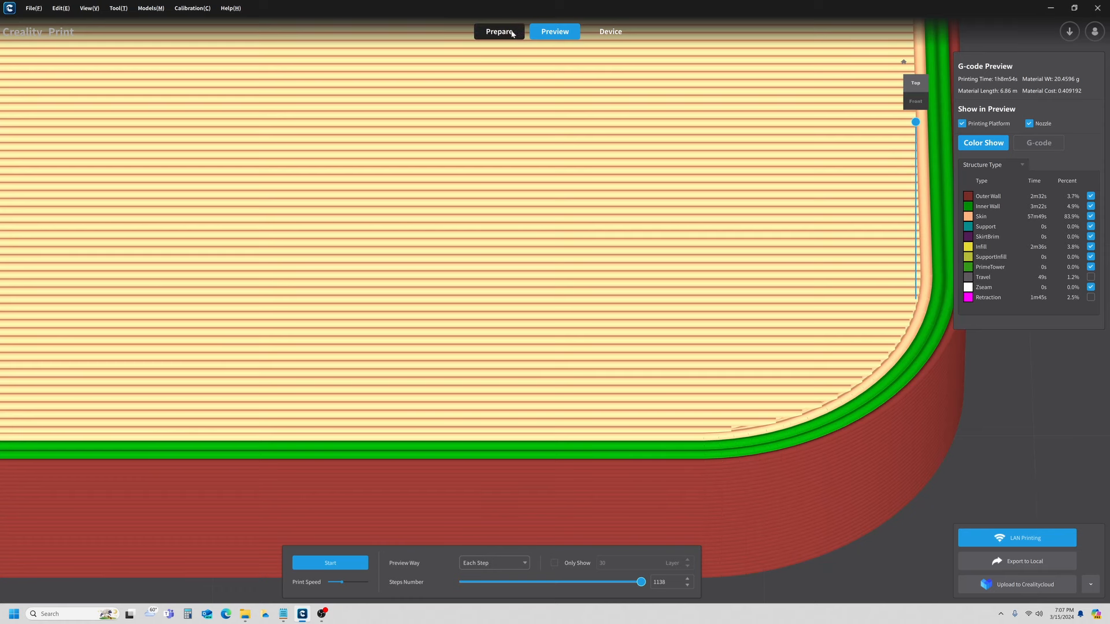
{"action": "mouse_move", "coordinate": [504, 32]}
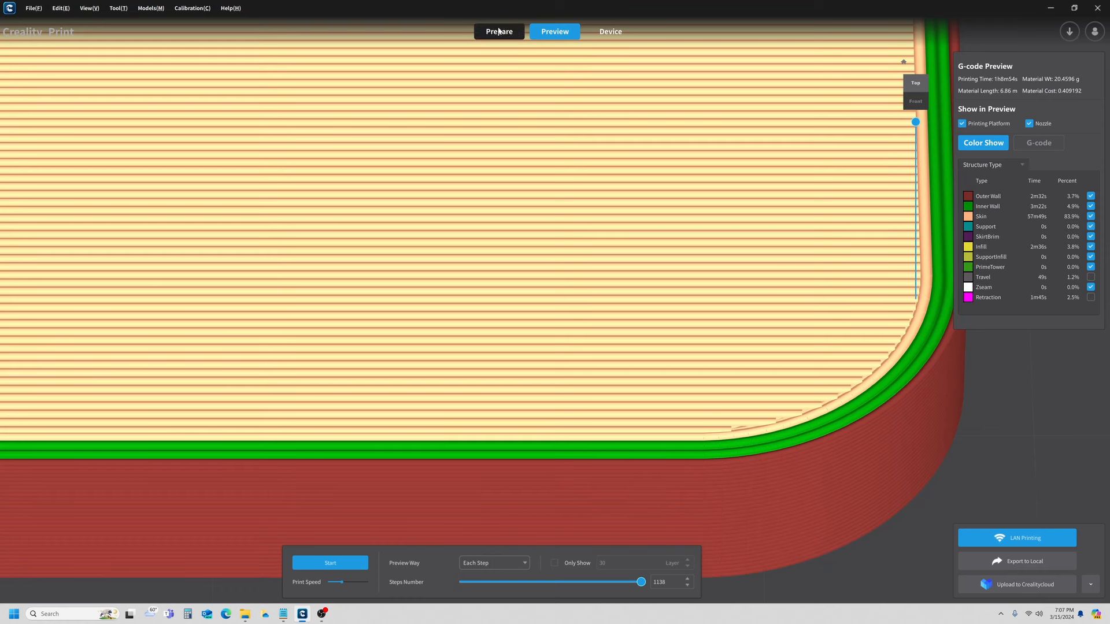
- Clear top/bottom and top surface skin line directions to [] and scroll through Shell settings
{"action": "left_click", "coordinate": [498, 31]}
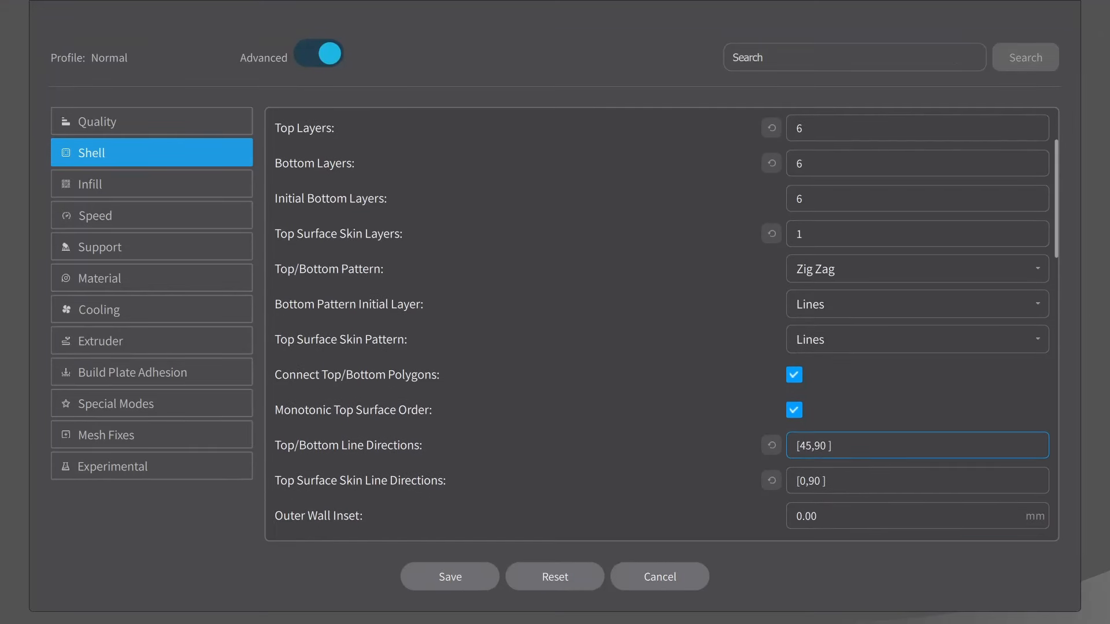
{"action": "left_click", "coordinate": [915, 480]}
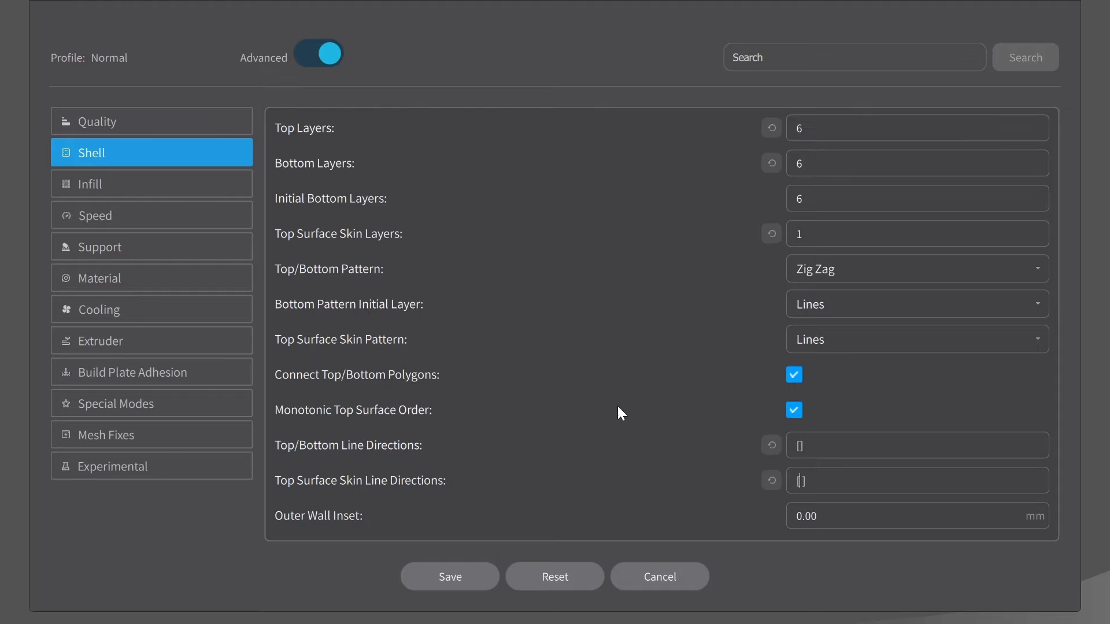
{"action": "scroll", "scroll_direction": "down", "scroll_amount": 3}
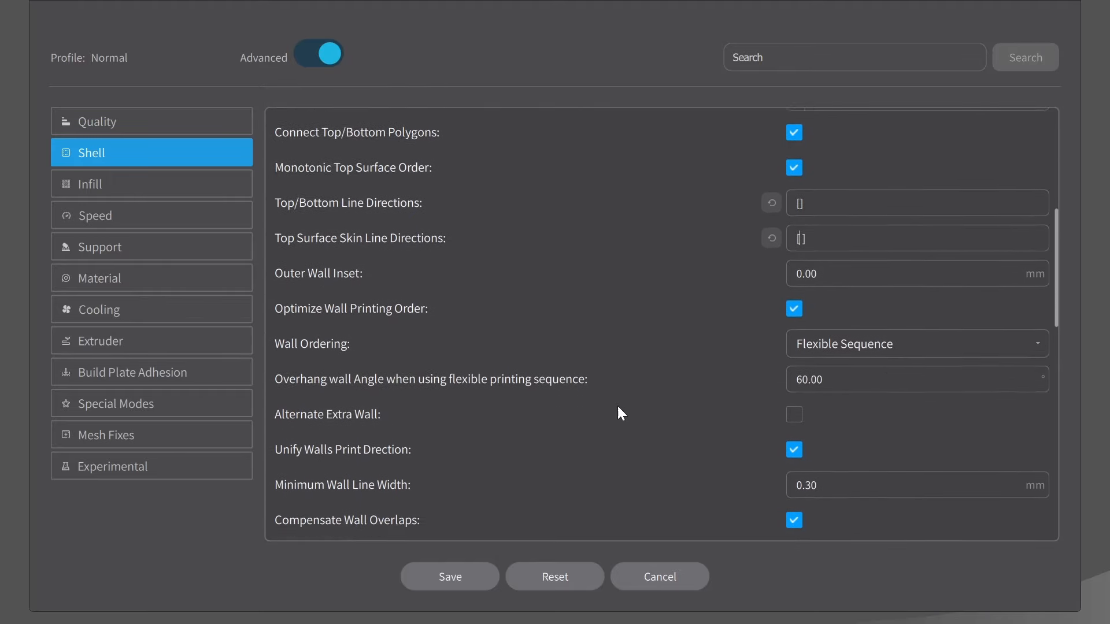
{"action": "scroll", "scroll_direction": "down", "scroll_amount": 3}
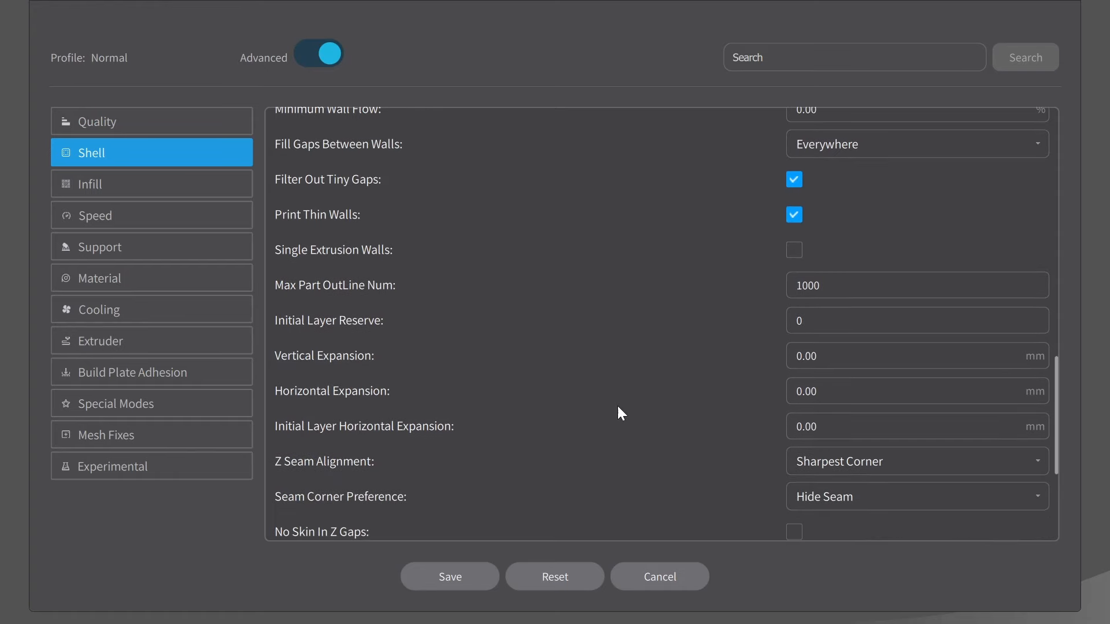
{"action": "scroll", "scroll_direction": "down", "scroll_amount": 3}
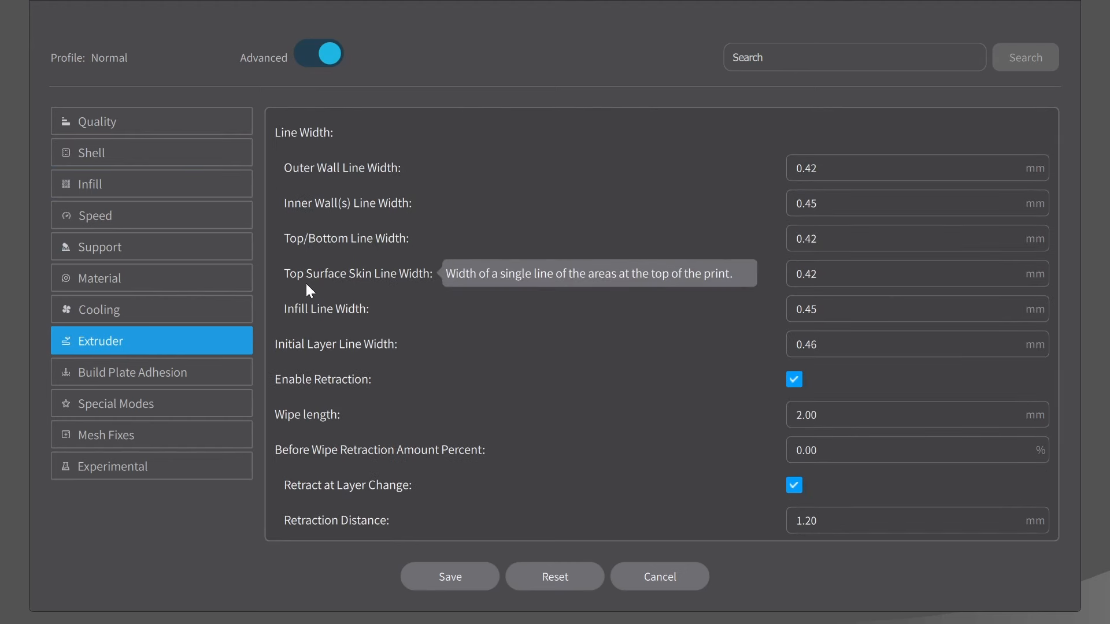
{"action": "mouse_move", "coordinate": [375, 296]}
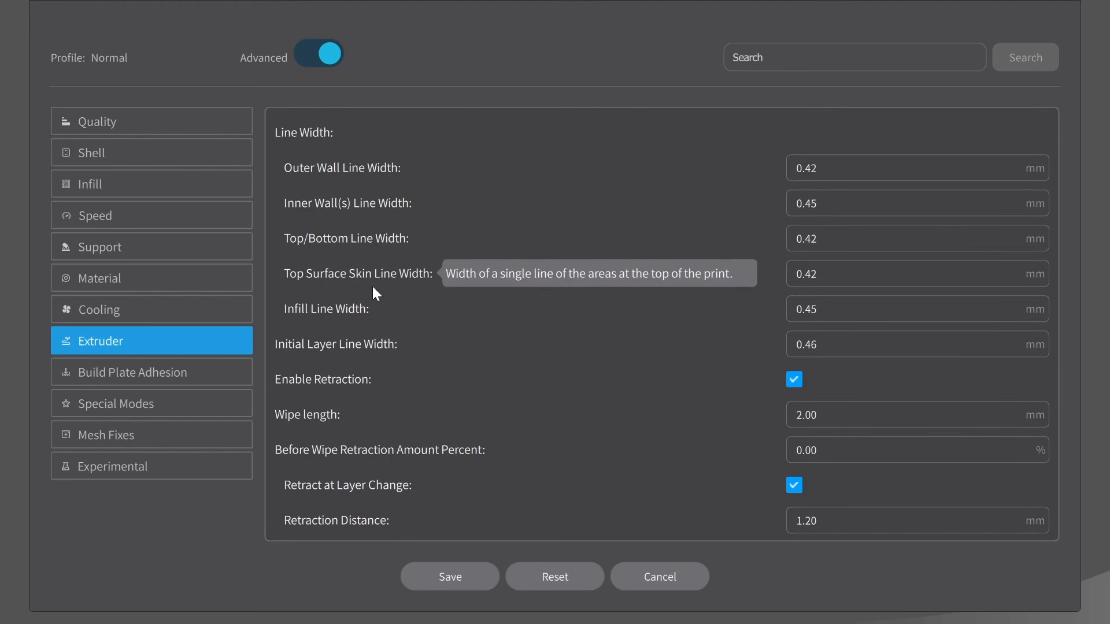
{"action": "left_click", "coordinate": [917, 274]}
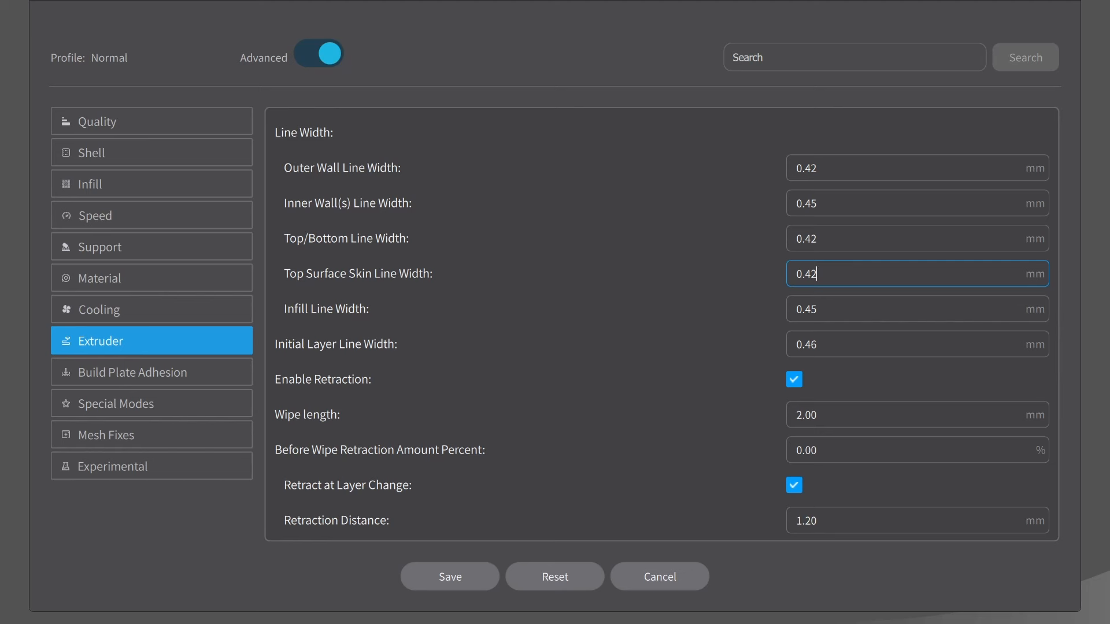
{"action": "key", "text": "Backspace"}
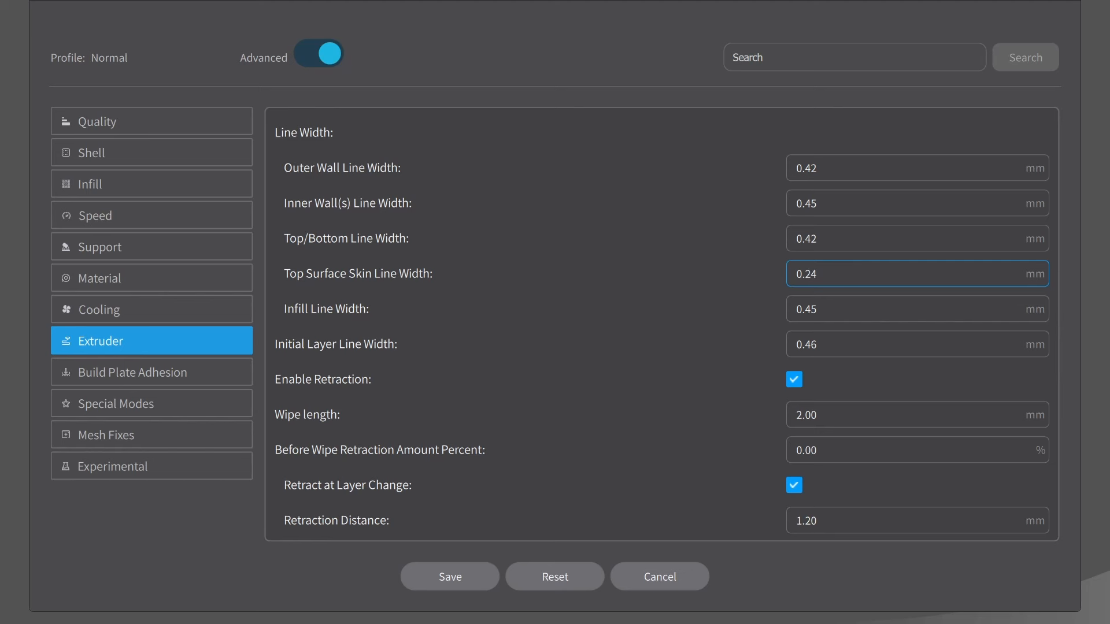
{"action": "left_click", "coordinate": [916, 274]}
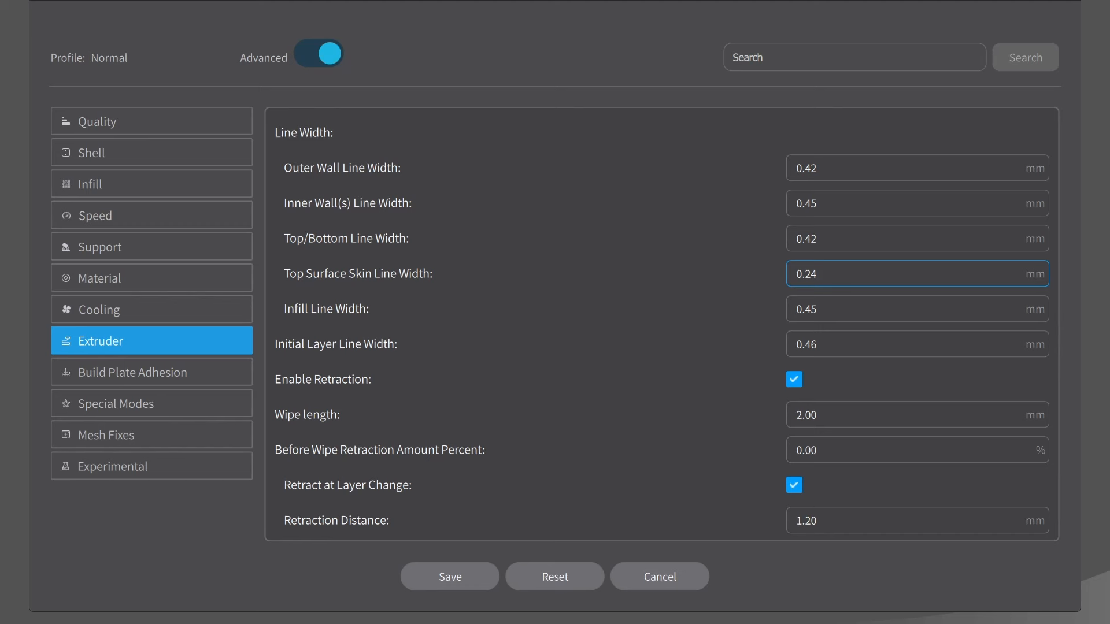
{"action": "left_click", "coordinate": [916, 344]}
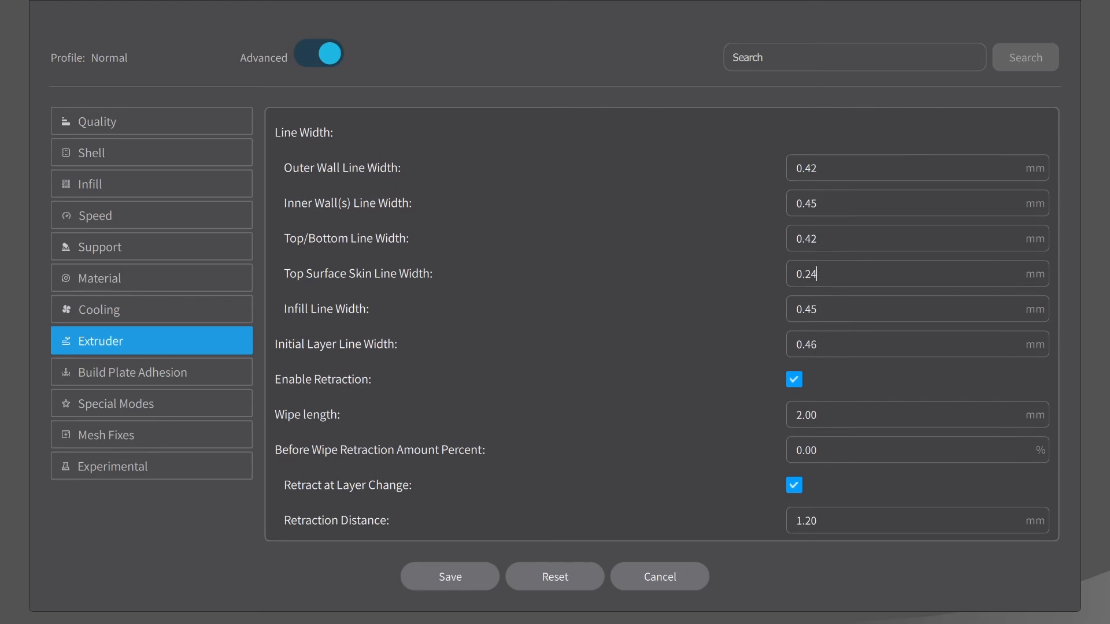
- Confirm the 0.24 mm top skin line width and set top surface skin layers to 1
{"action": "left_click", "coordinate": [917, 274]}
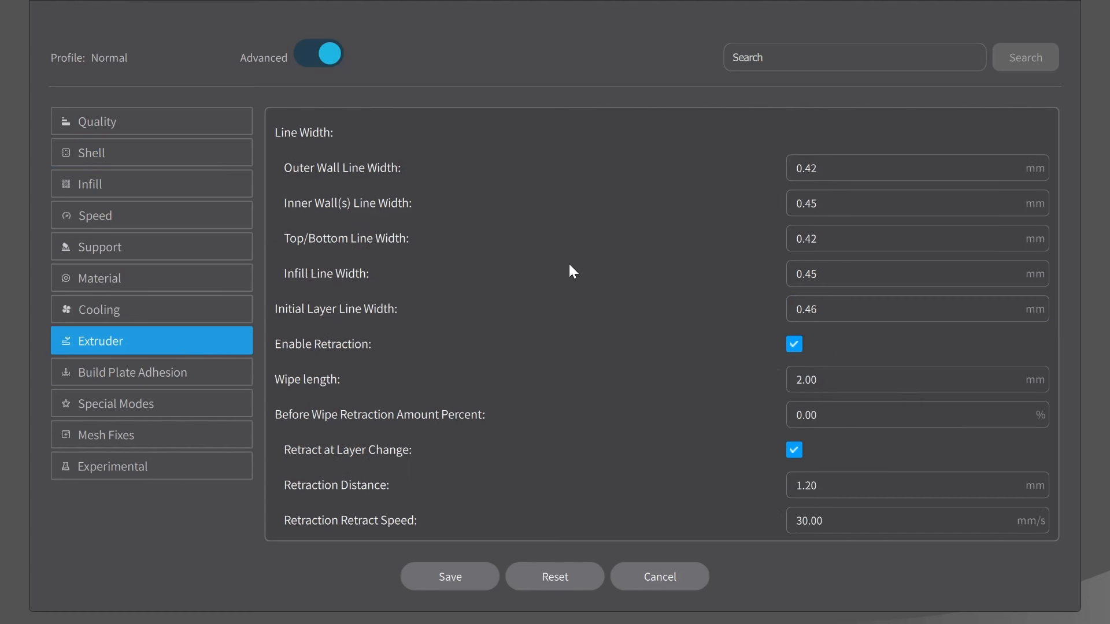
{"action": "left_click", "coordinate": [916, 274]}
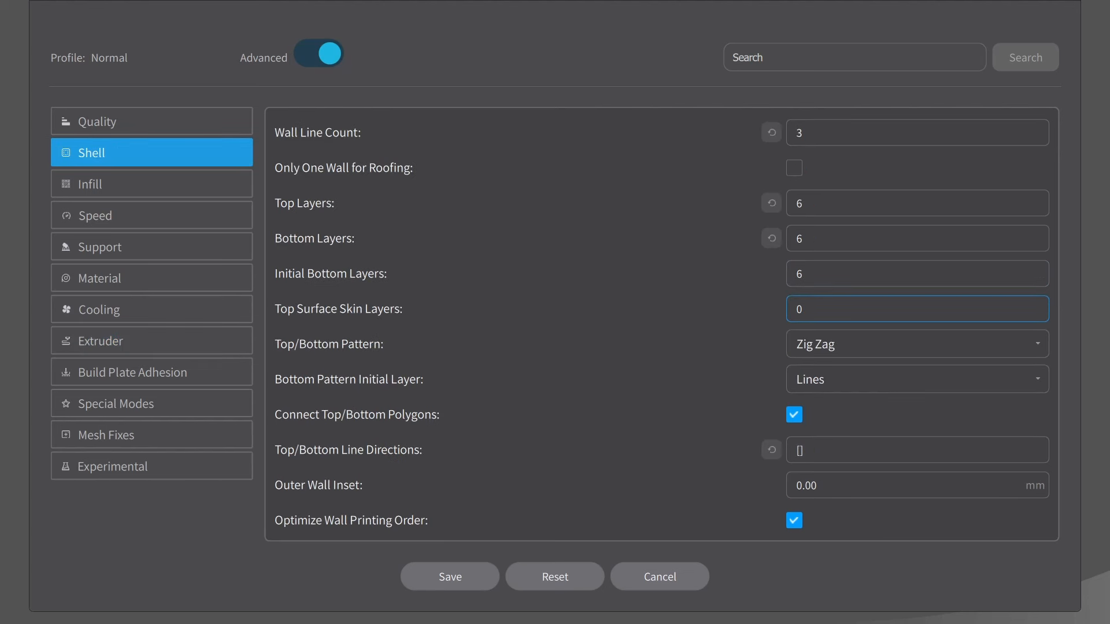
{"action": "type", "text": "1"}
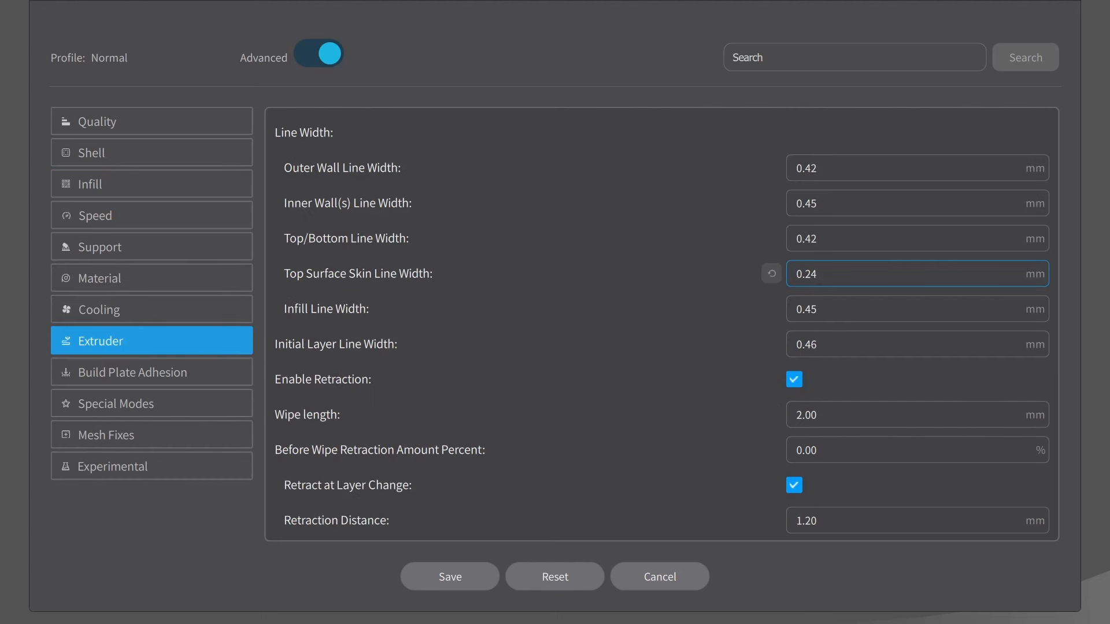
- Scroll through the extruder and retraction settings to review them
{"action": "scroll", "scroll_direction": "down", "scroll_amount": 3}
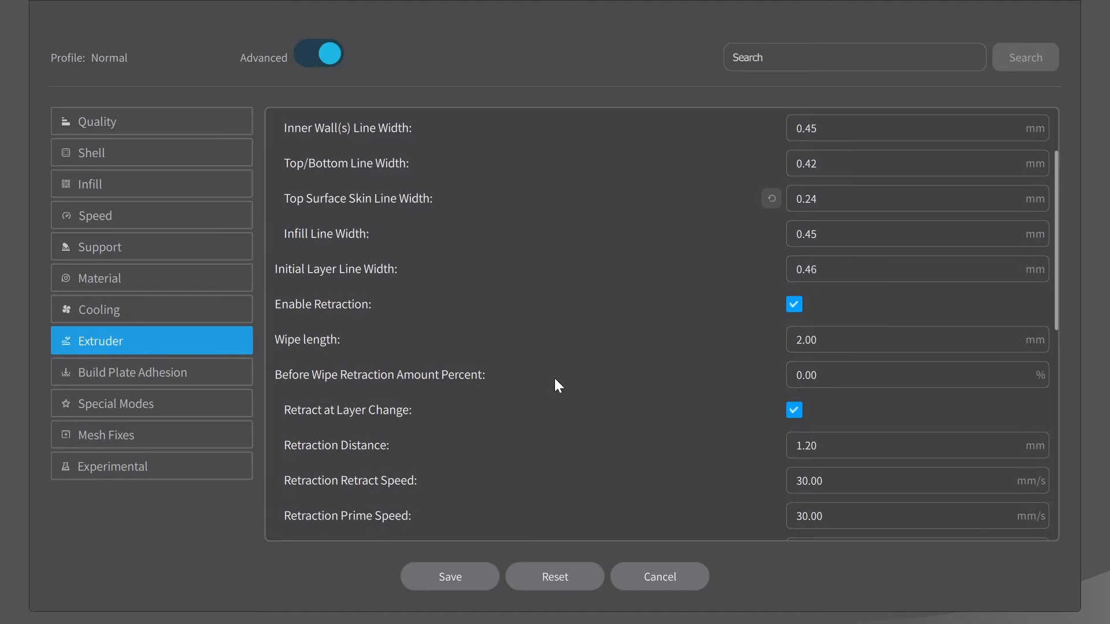
{"action": "scroll", "scroll_direction": "down", "scroll_amount": 3}
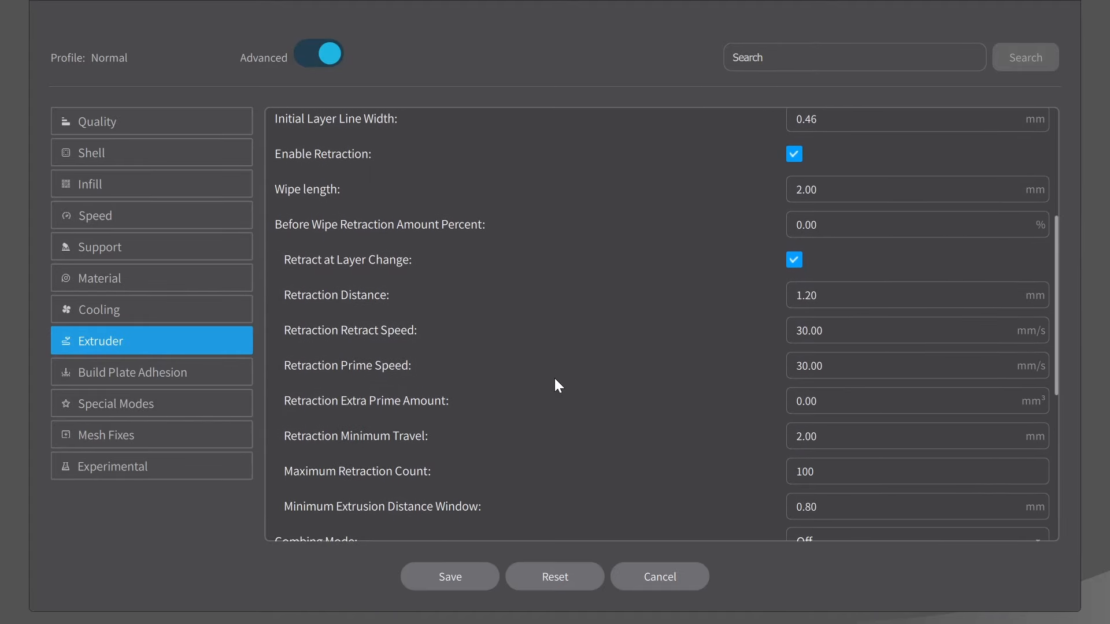
{"action": "scroll", "scroll_direction": "down", "scroll_amount": 3}
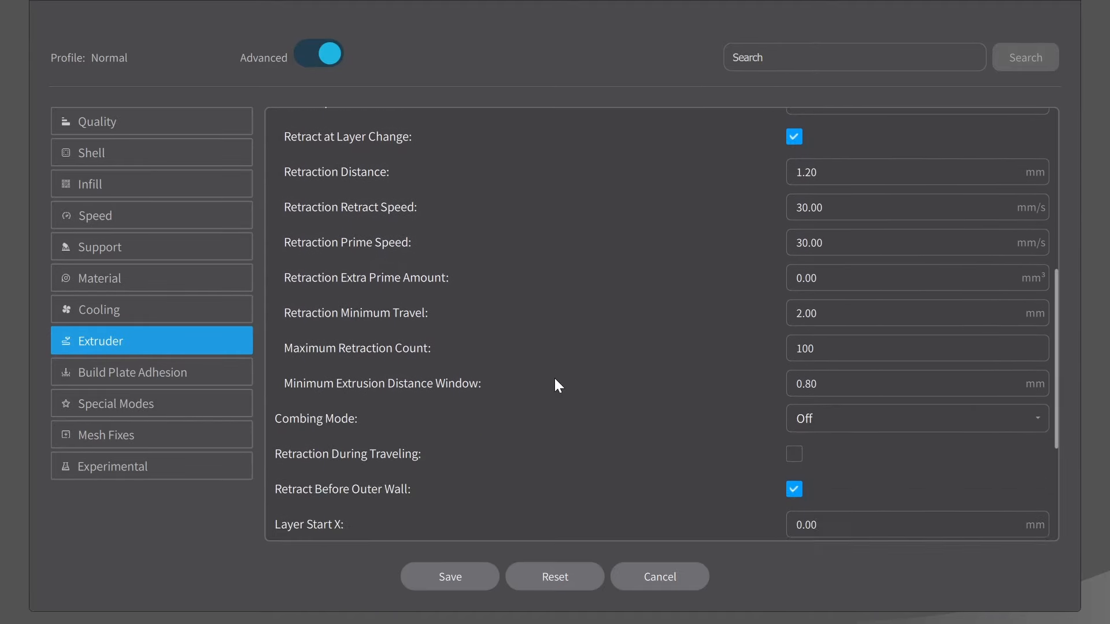
{"action": "scroll", "scroll_direction": "down", "scroll_amount": 3}
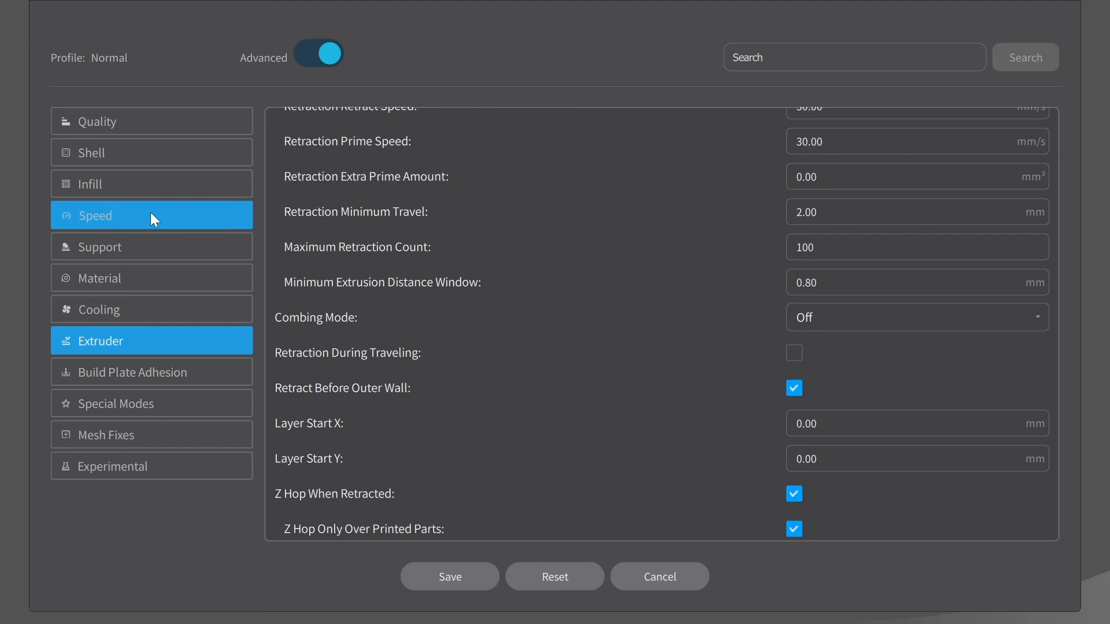
- Show the Speed settings, where top surface skin speed reads 25 mm/s
{"action": "left_click", "coordinate": [151, 215]}
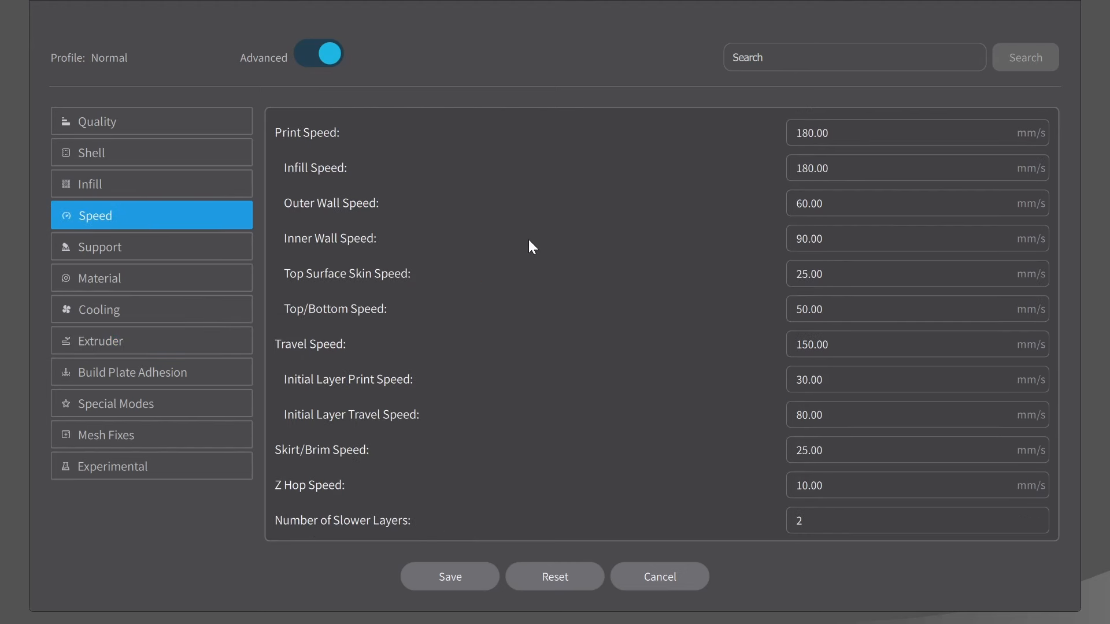
{"action": "mouse_move", "coordinate": [368, 325]}
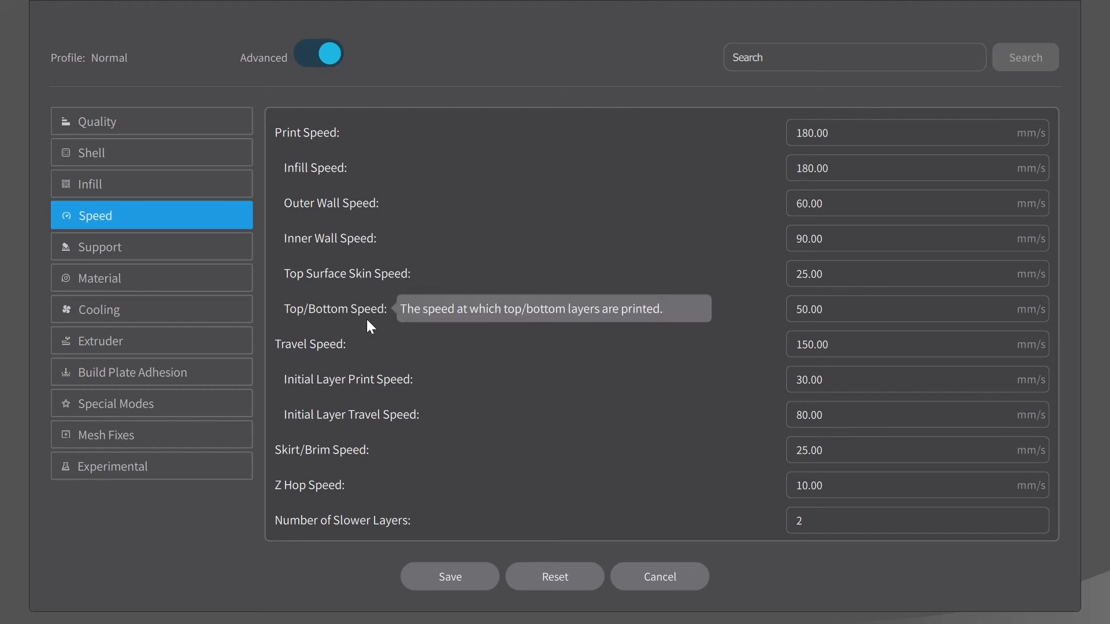
{"action": "mouse_move", "coordinate": [347, 296]}
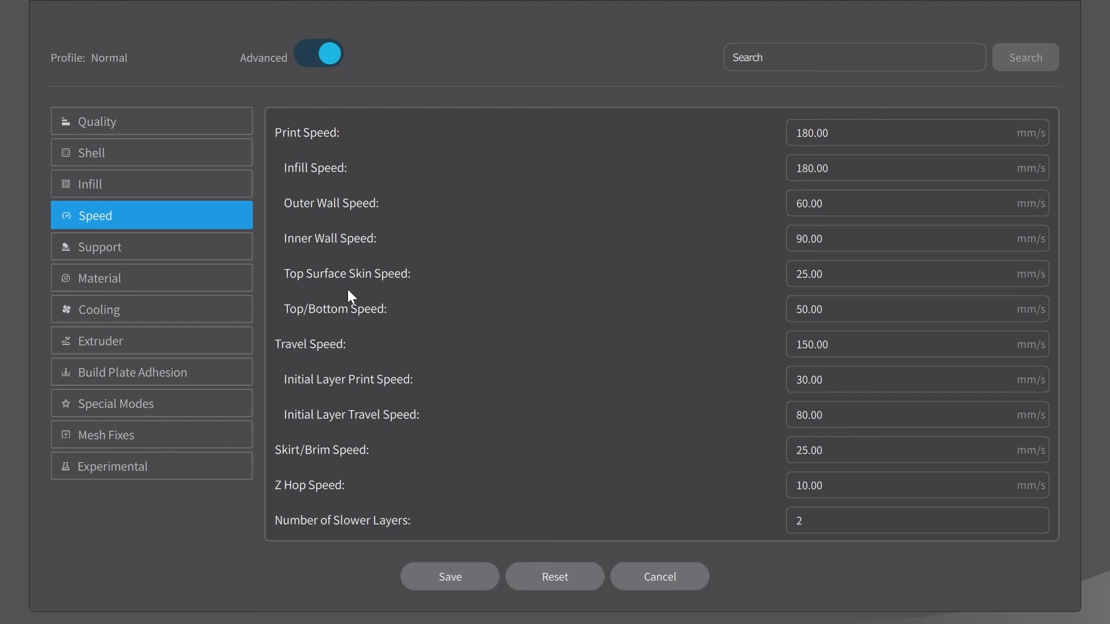
{"action": "left_click", "coordinate": [916, 274]}
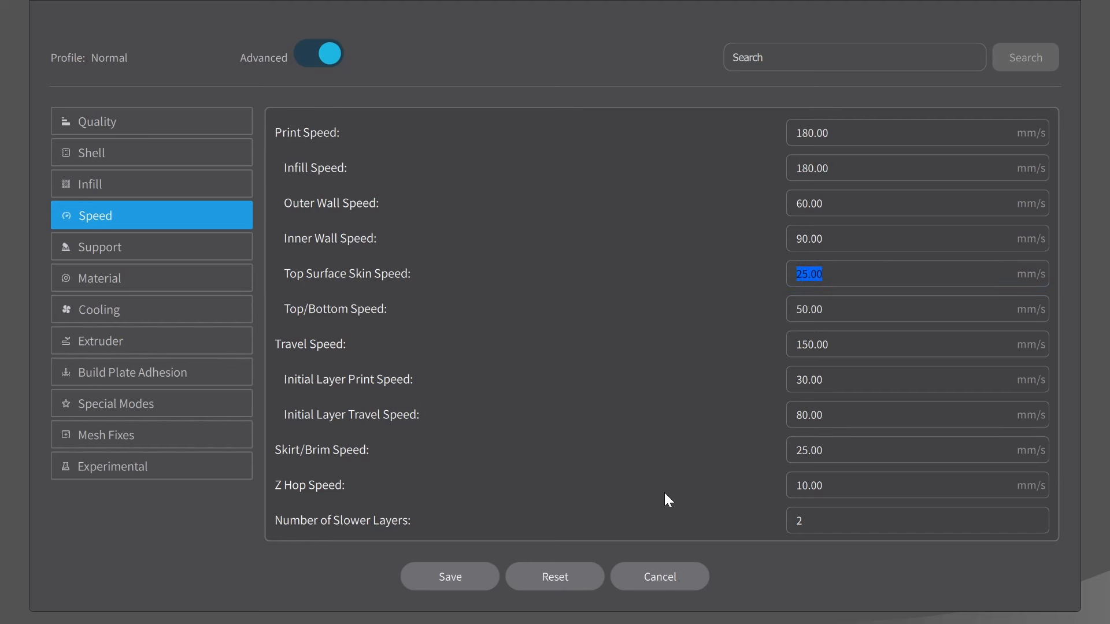
{"action": "mouse_move", "coordinate": [650, 429]}
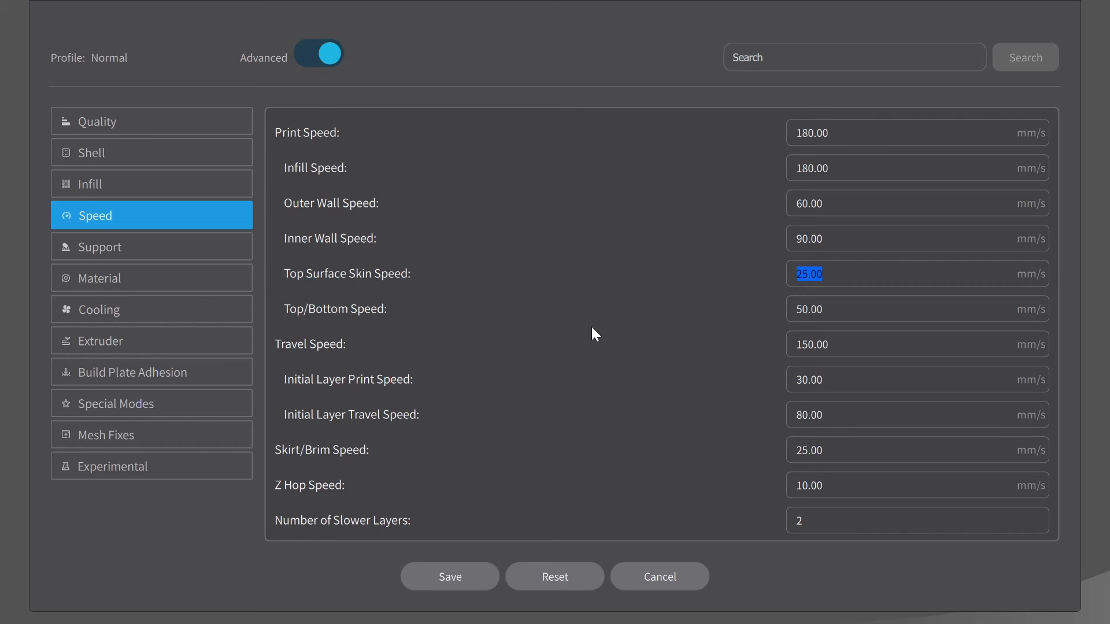
{"action": "left_click", "coordinate": [917, 308]}
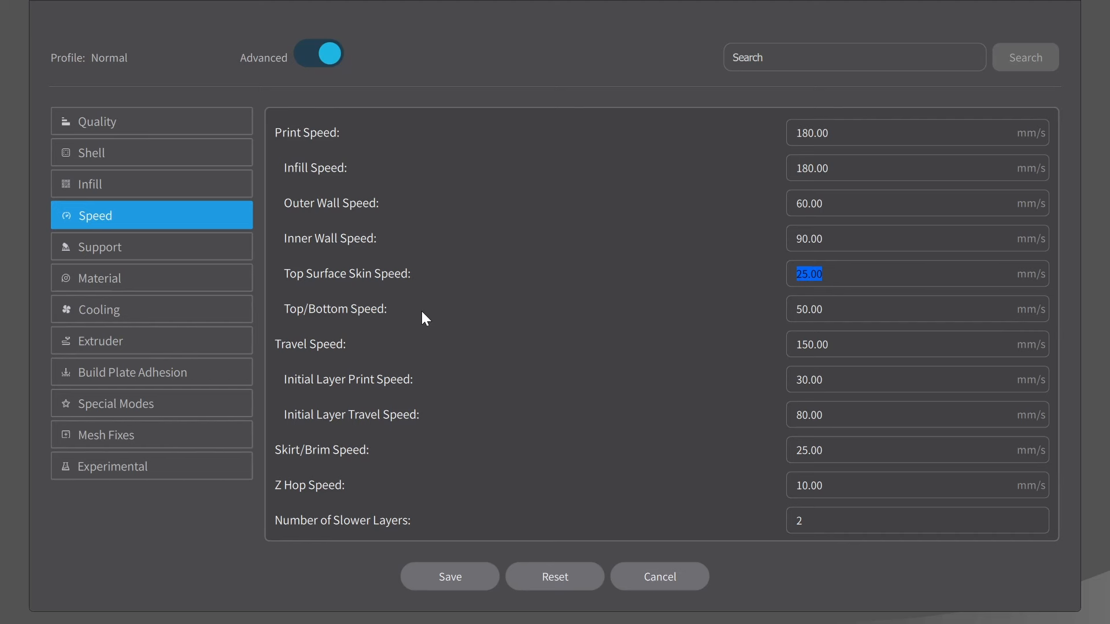
{"action": "left_click", "coordinate": [916, 308]}
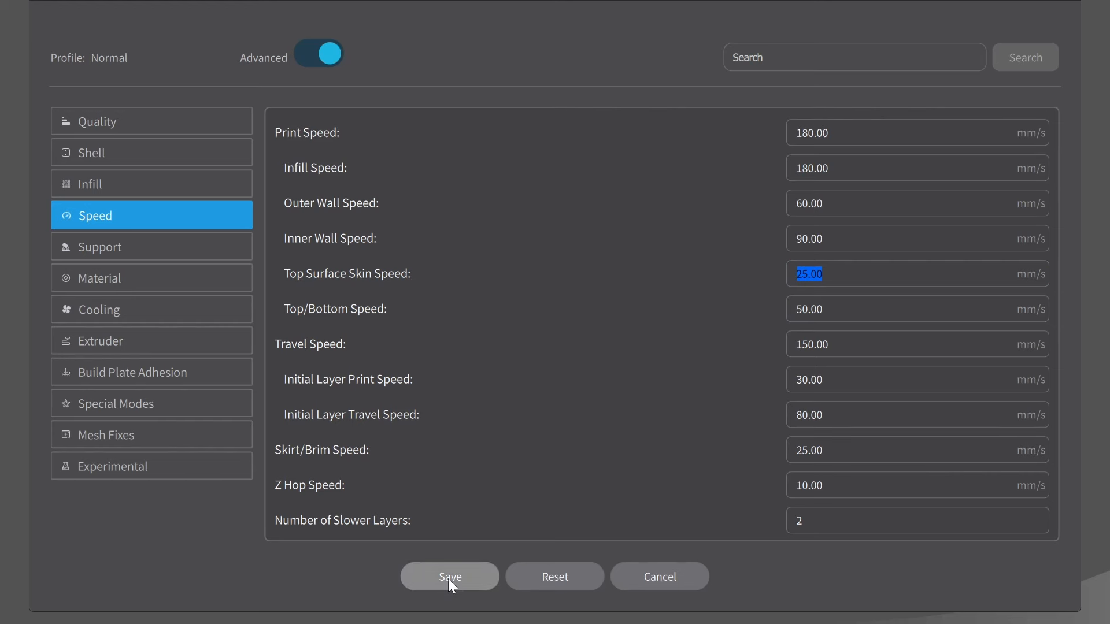
- Save the Normal profile and slice the rounded square plate
{"action": "left_click", "coordinate": [449, 576]}
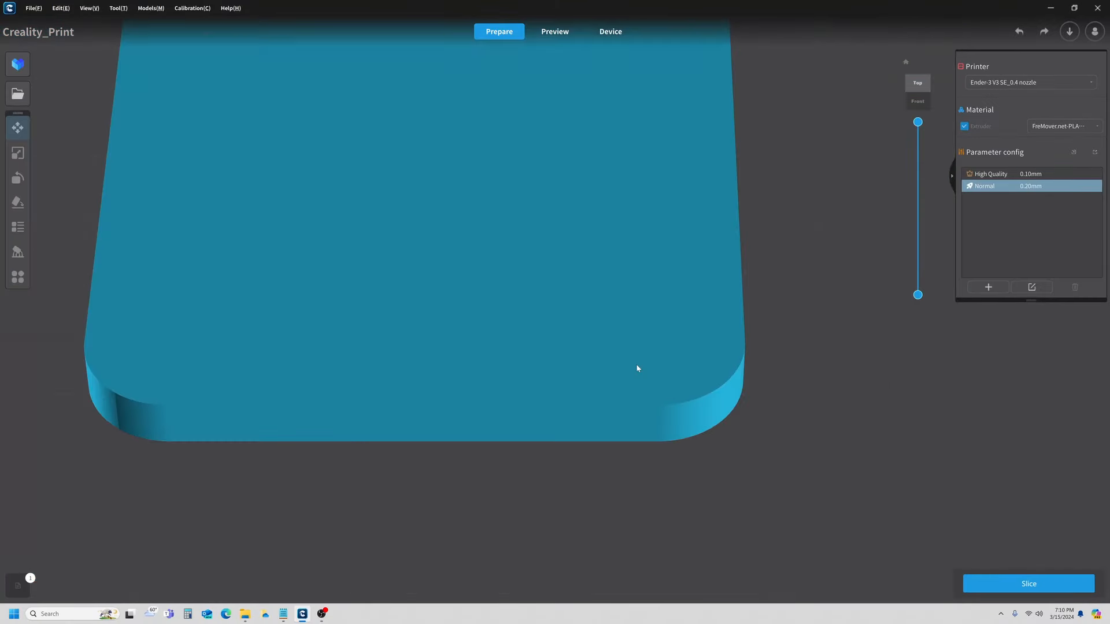
{"action": "left_click", "coordinate": [1027, 584]}
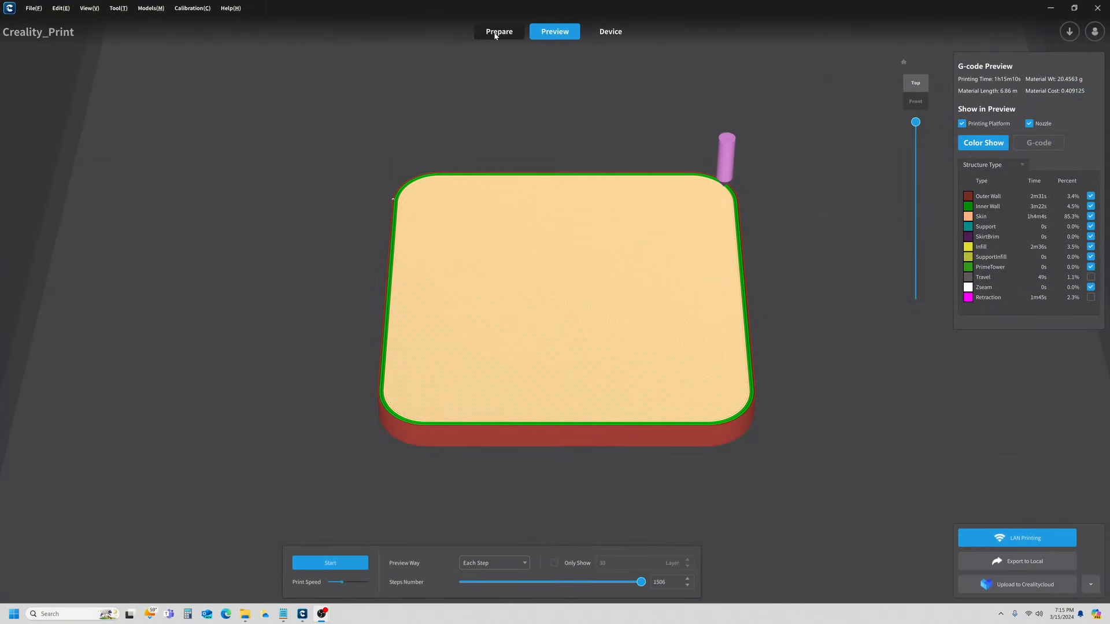
- In the Normal profile's Shell settings, enable Ironing with Iron Only Highest Layer checked
{"action": "left_click", "coordinate": [498, 31]}
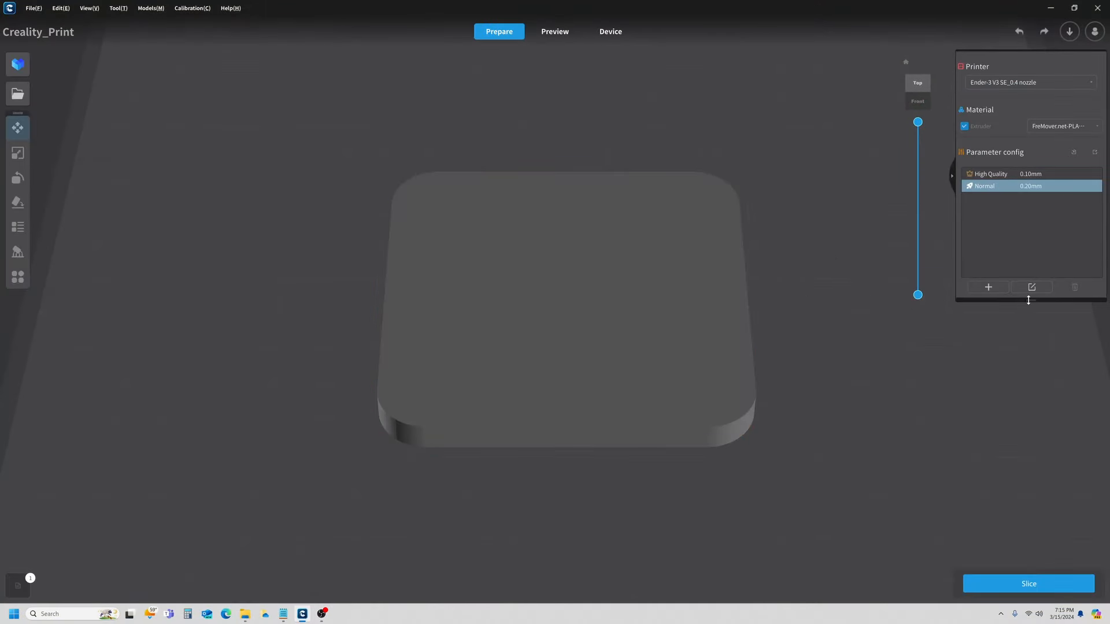
{"action": "mouse_move", "coordinate": [1031, 288]}
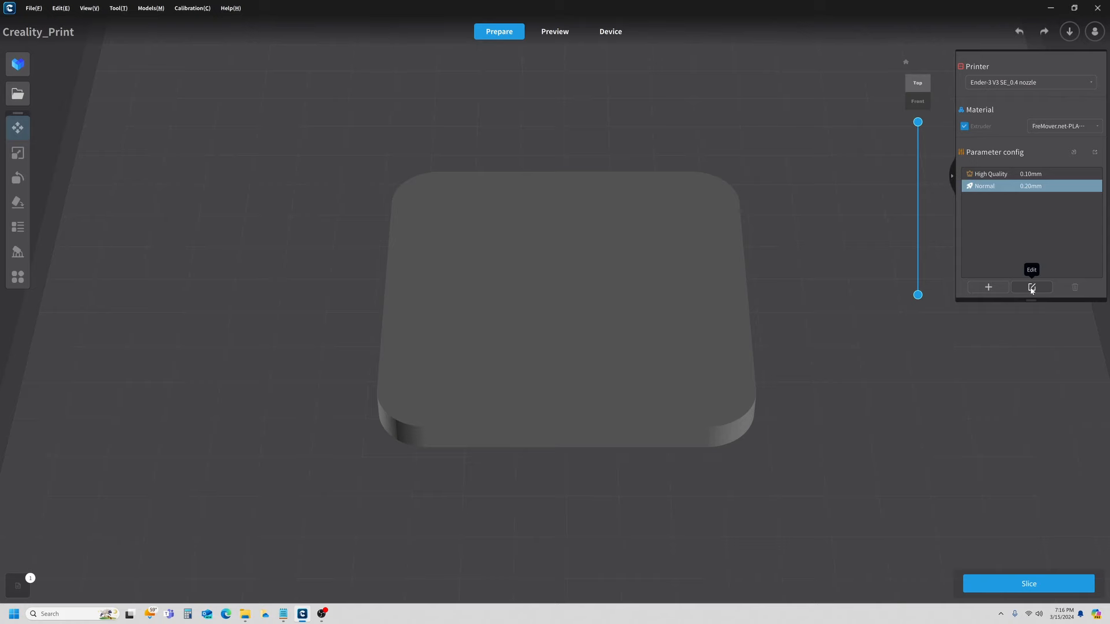
{"action": "left_click", "coordinate": [1031, 287]}
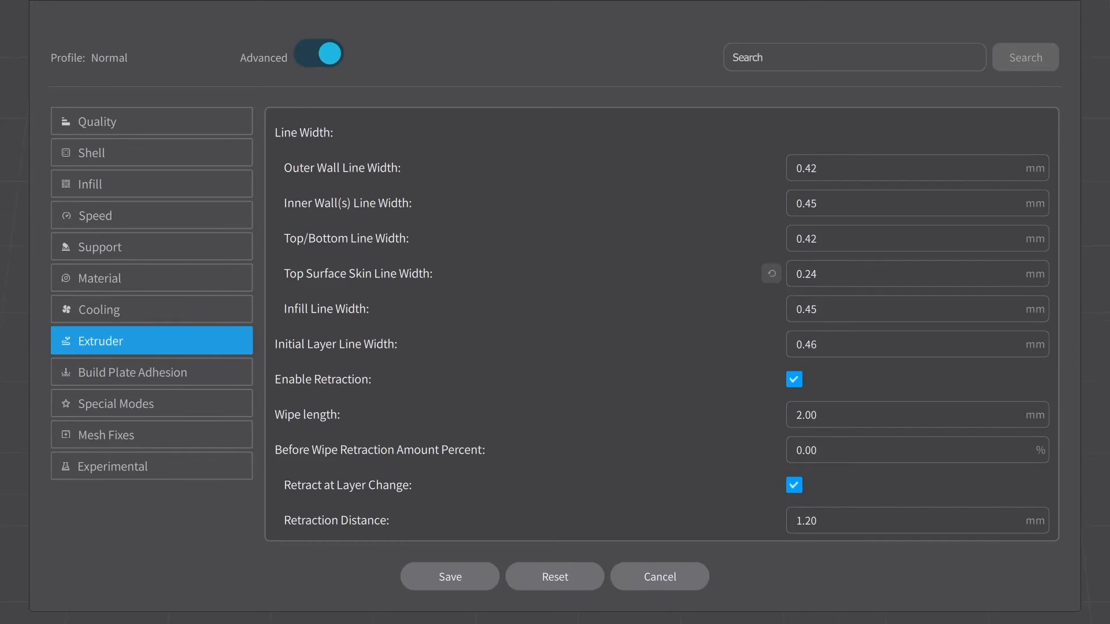
{"action": "left_click", "coordinate": [150, 152]}
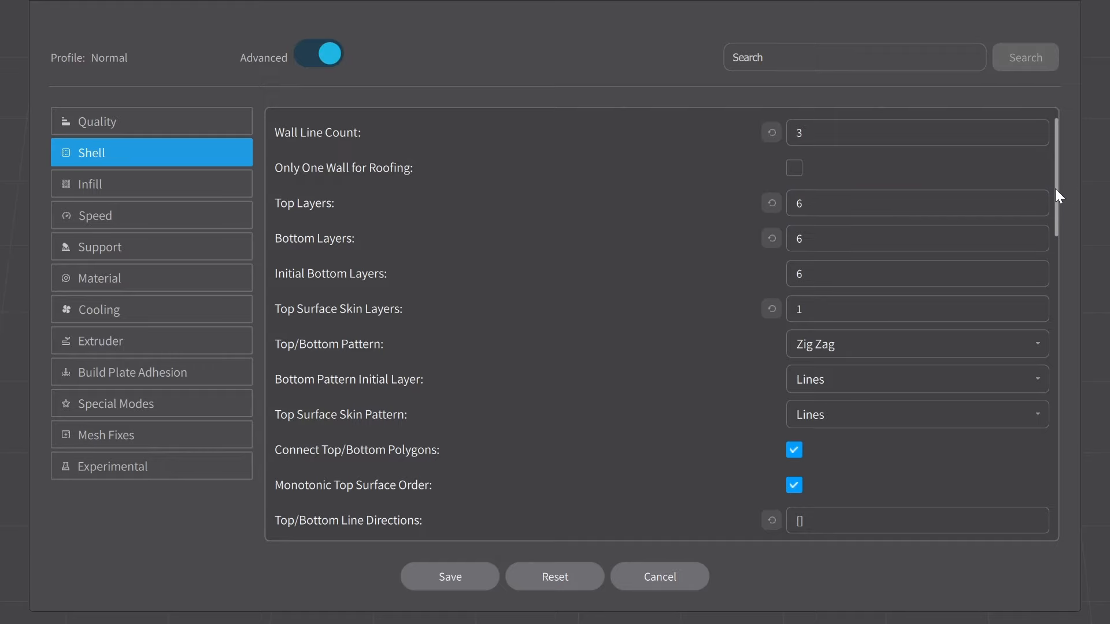
{"action": "scroll", "scroll_direction": "down", "scroll_amount": 3}
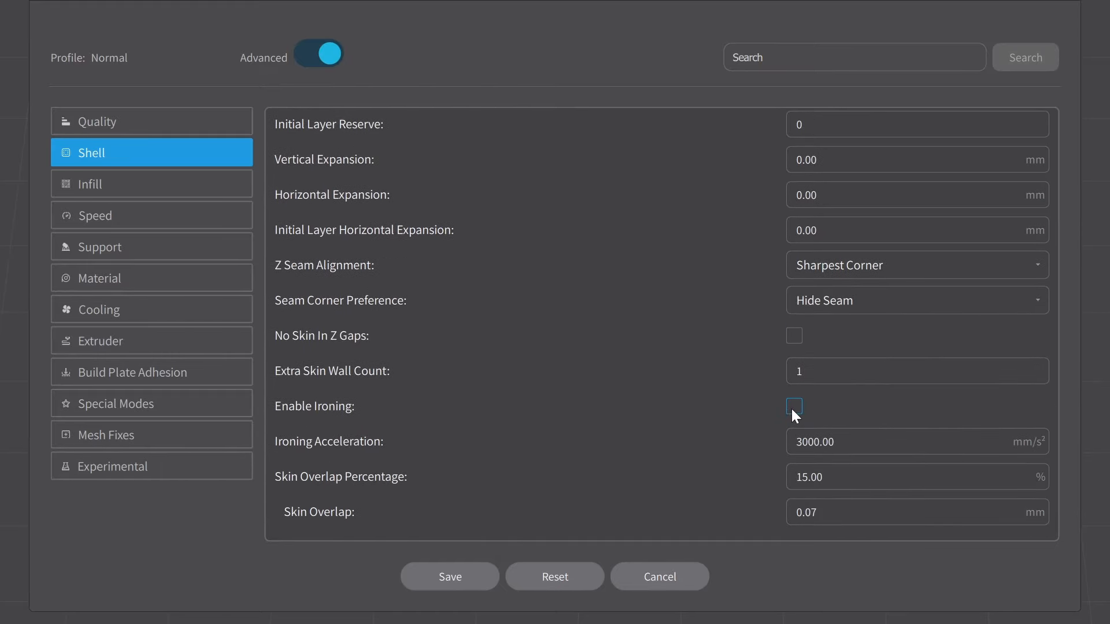
{"action": "left_click", "coordinate": [793, 406]}
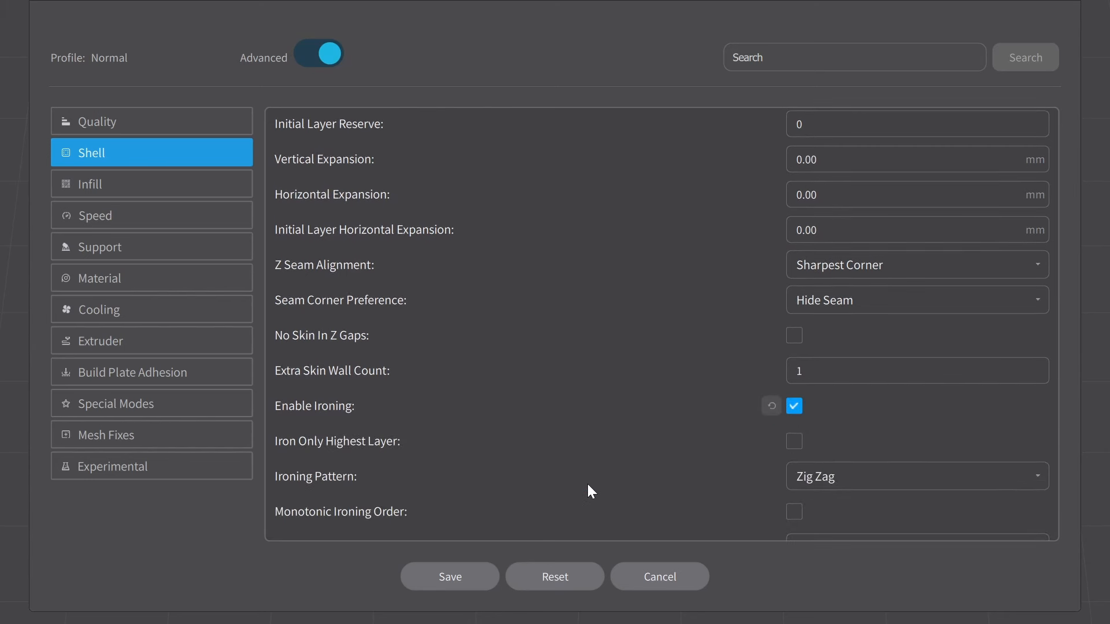
{"action": "mouse_move", "coordinate": [849, 418]}
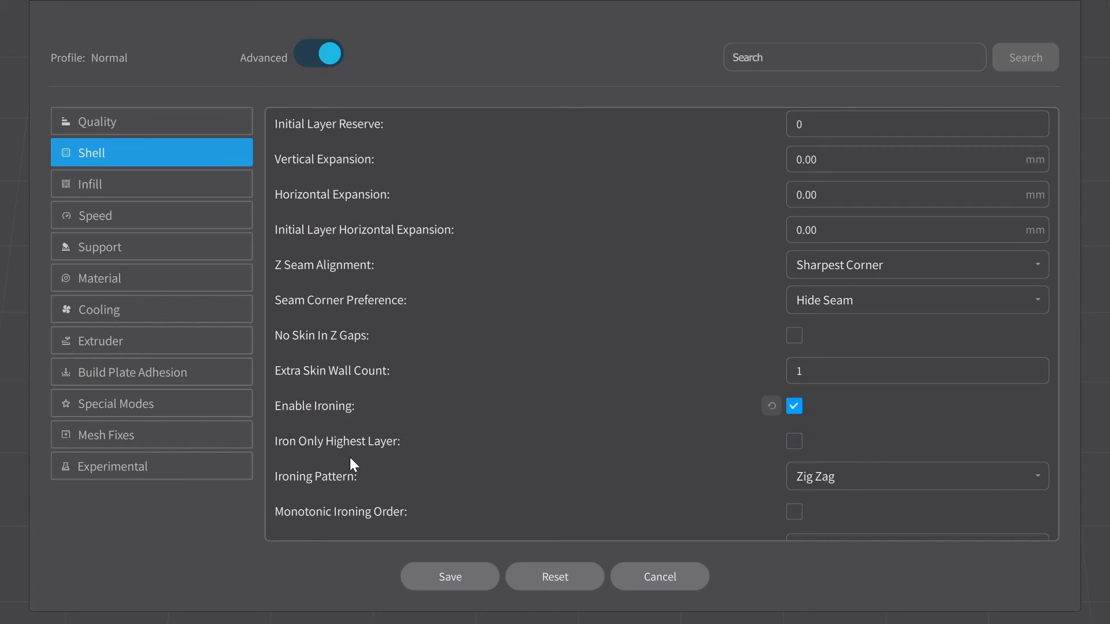
{"action": "mouse_move", "coordinate": [720, 441]}
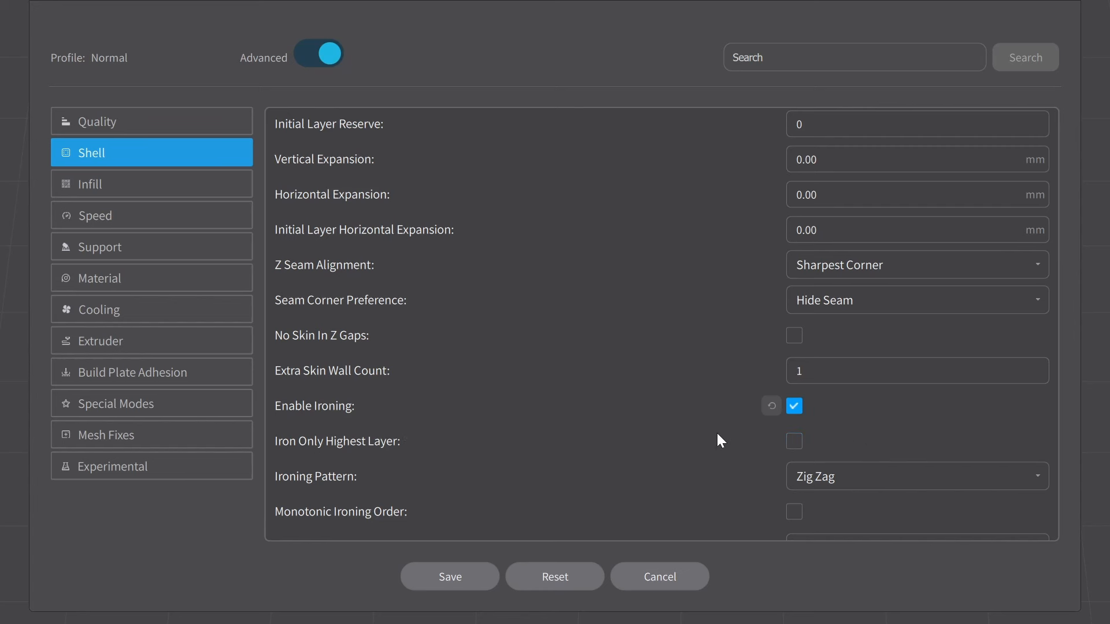
{"action": "left_click", "coordinate": [794, 441]}
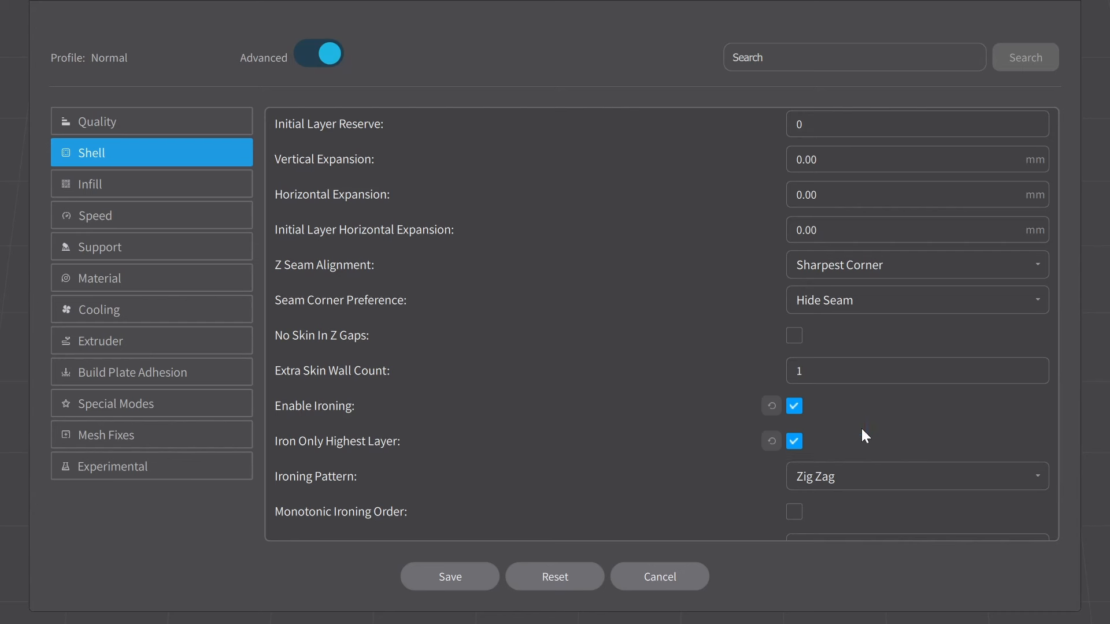